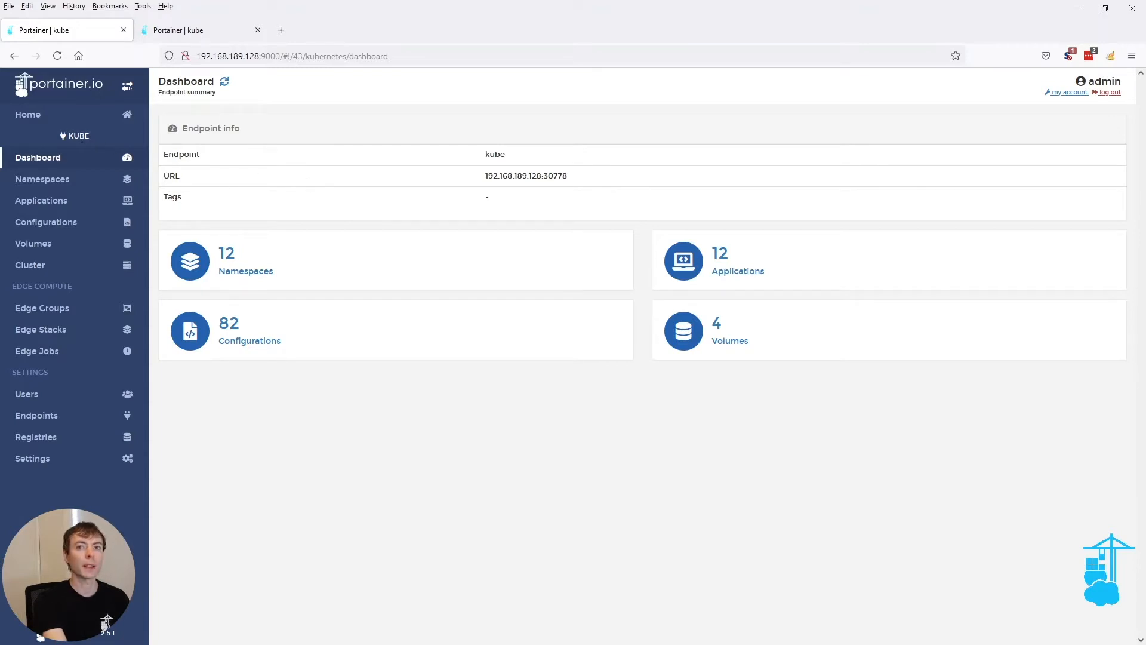
pyautogui.moveTo(249, 278)
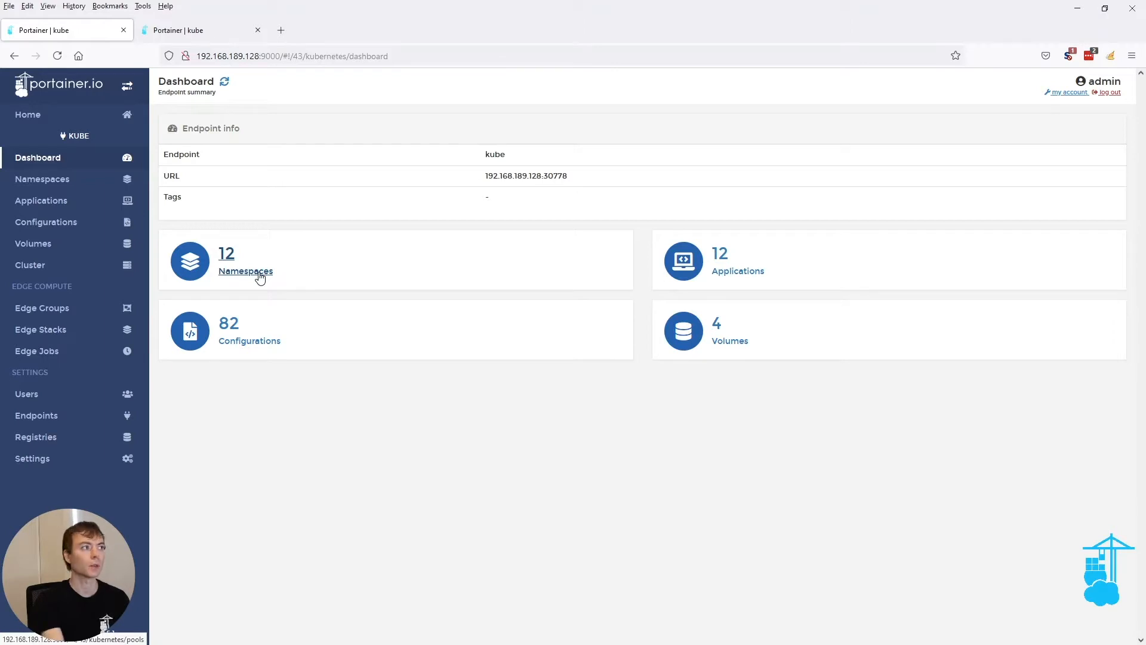
# Step: Open the kube endpoint's namespace list from the dashboard's Namespaces tile
pyautogui.click(245, 271)
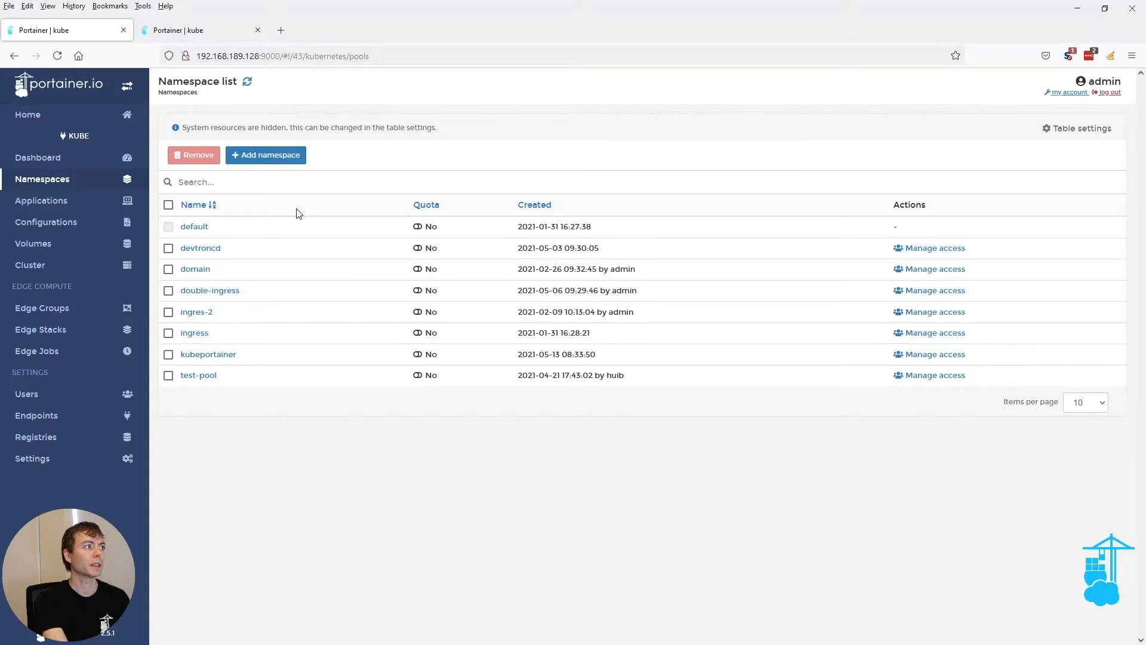
pyautogui.moveTo(288, 168)
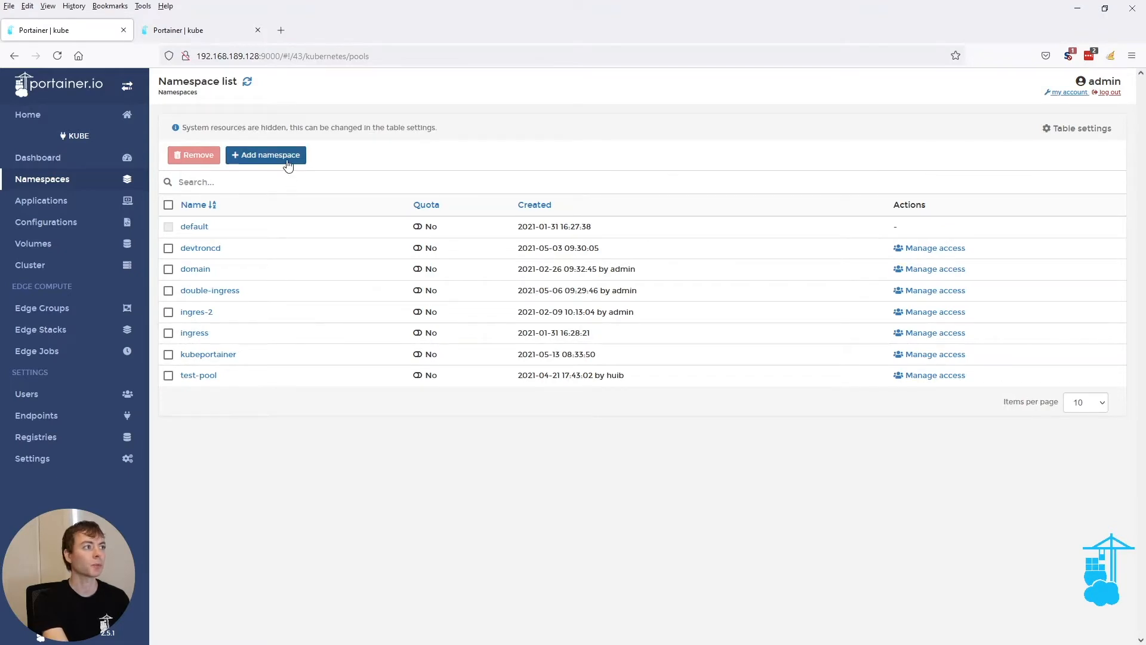
# Step: Start a new namespace and name it test-namespace
pyautogui.click(266, 156)
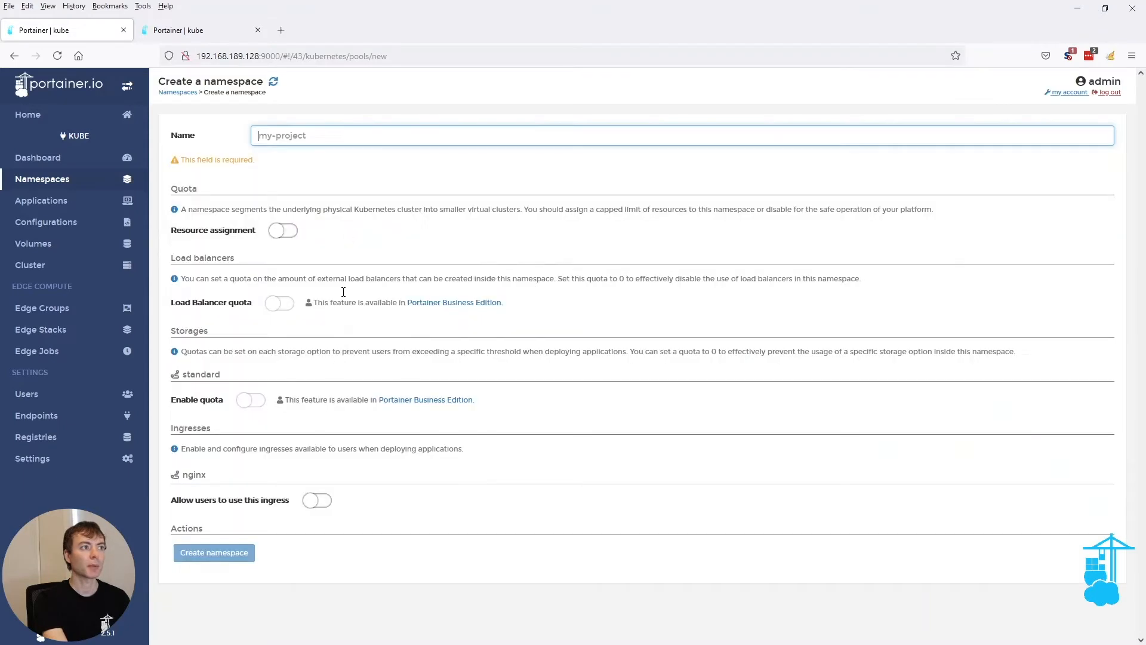
pyautogui.write('test-namespace')
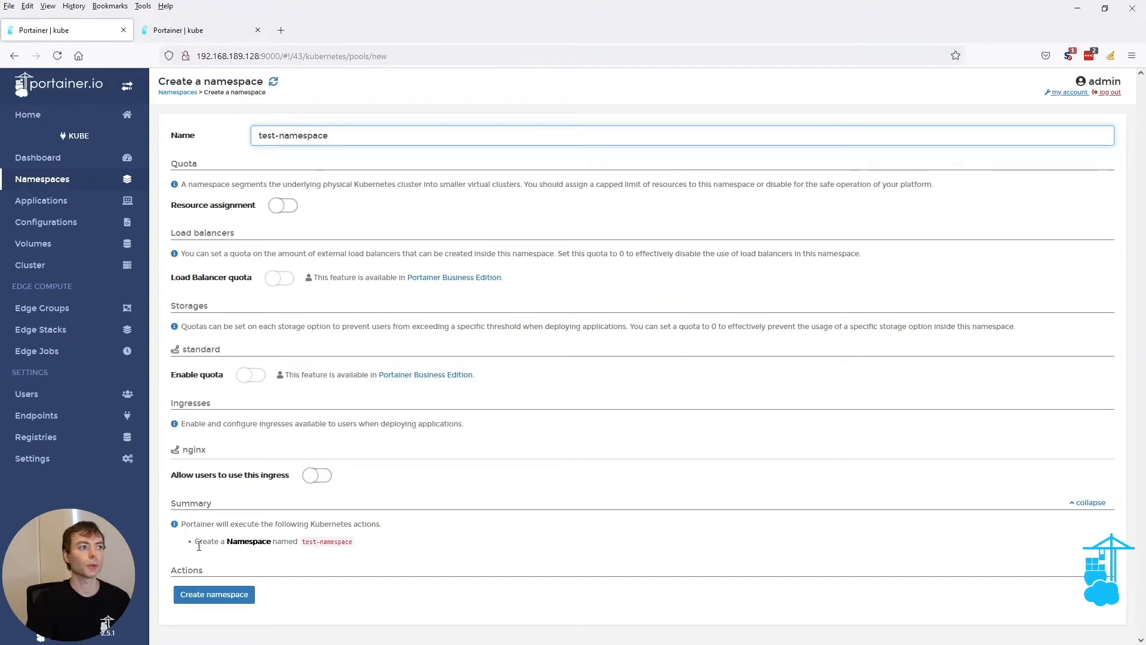
pyautogui.moveTo(280, 230)
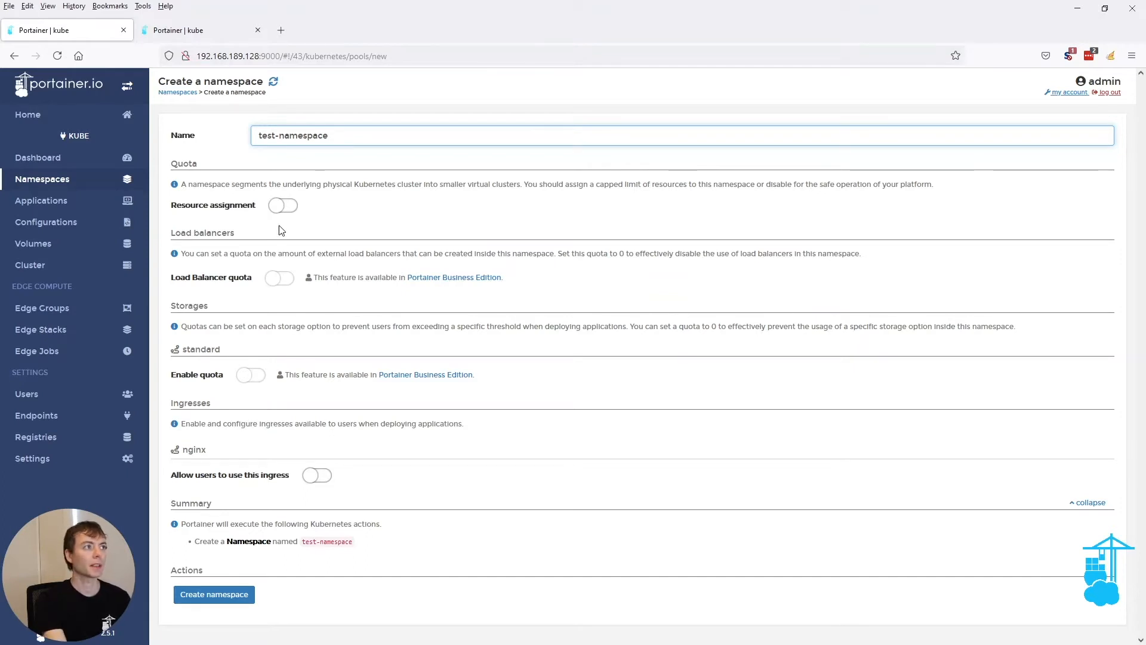
pyautogui.moveTo(231, 575)
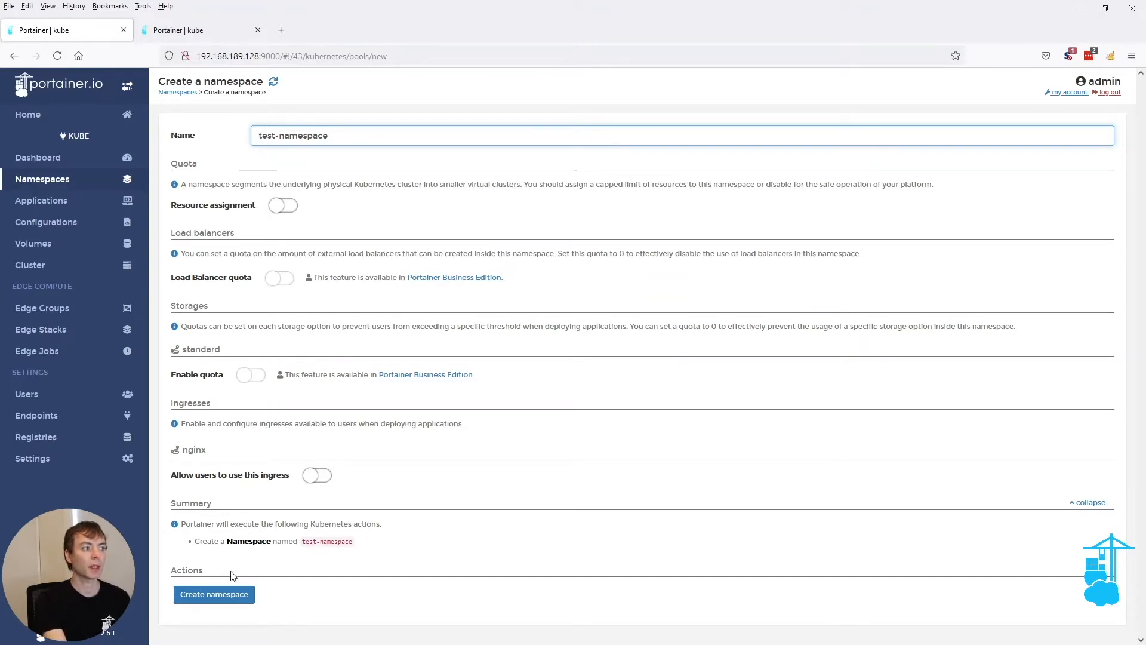
pyautogui.moveTo(256, 541)
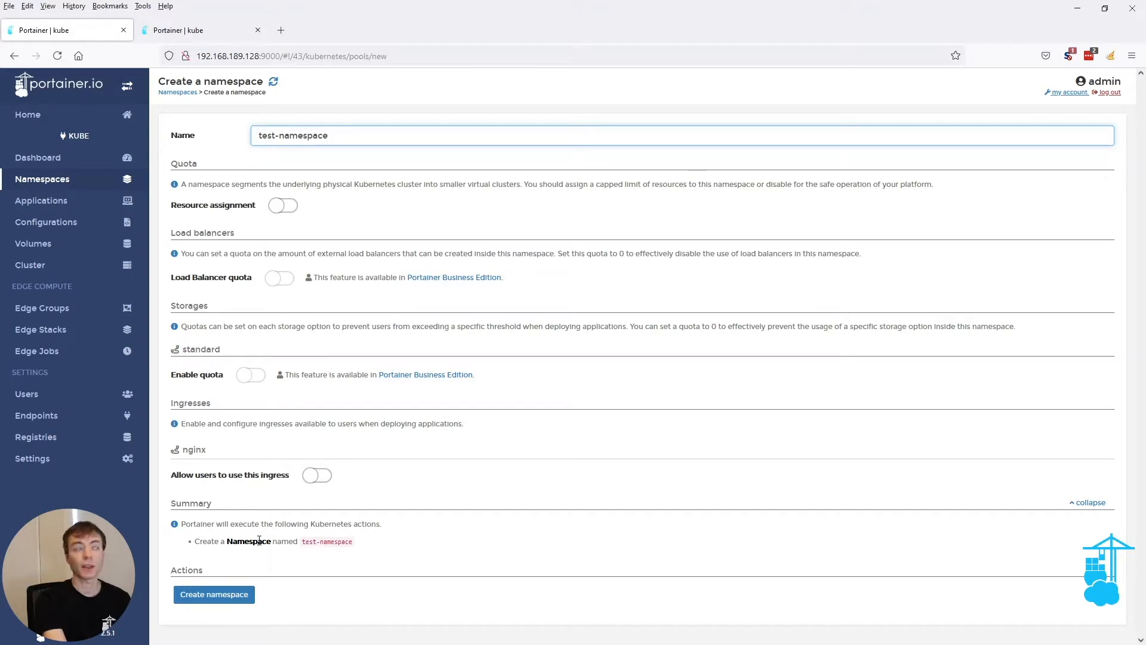
# Step: Enable a resource quota on test-namespace with 1792 MB memory and 1 CPU
pyautogui.click(283, 205)
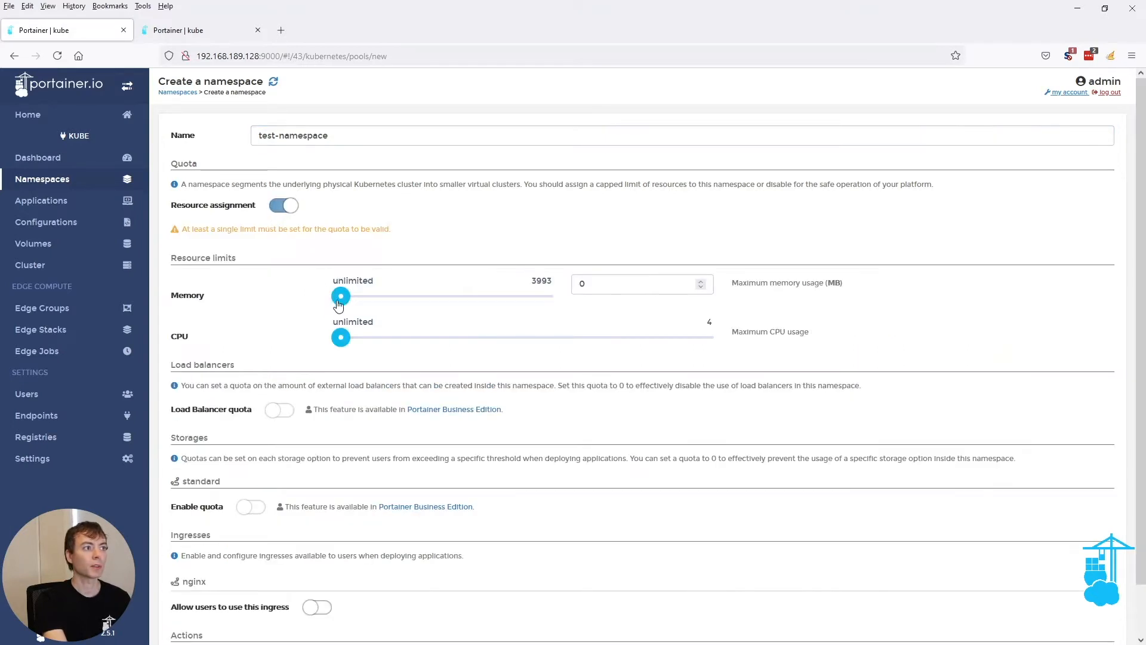
pyautogui.moveTo(339, 296); pyautogui.dragTo(431, 270)
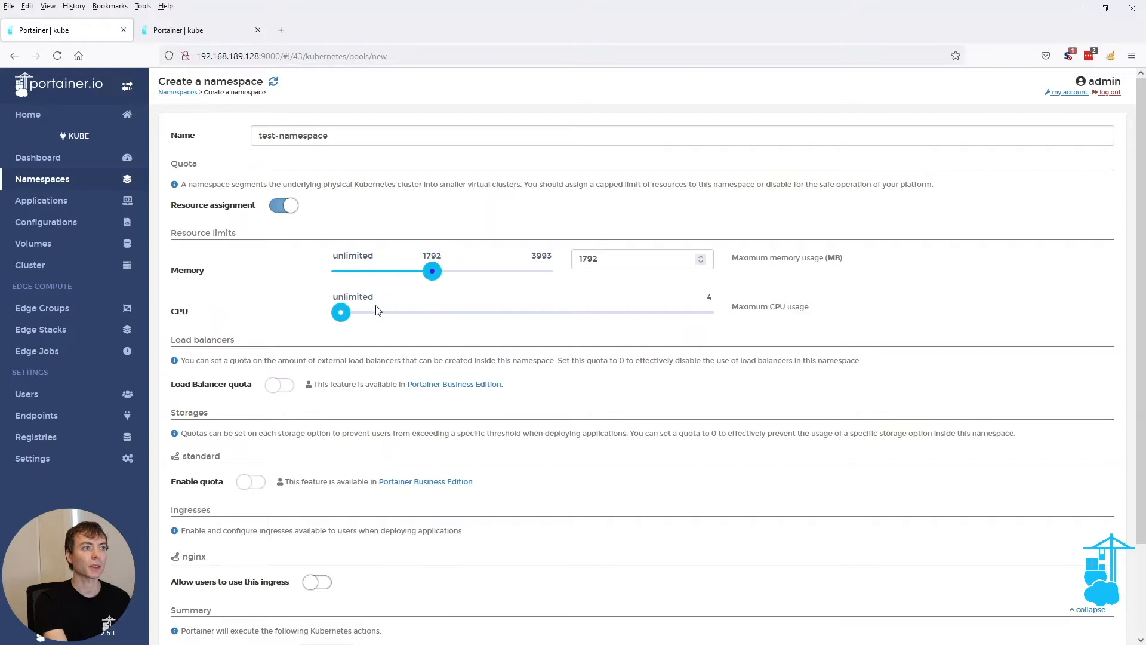
pyautogui.moveTo(341, 312); pyautogui.dragTo(432, 311)
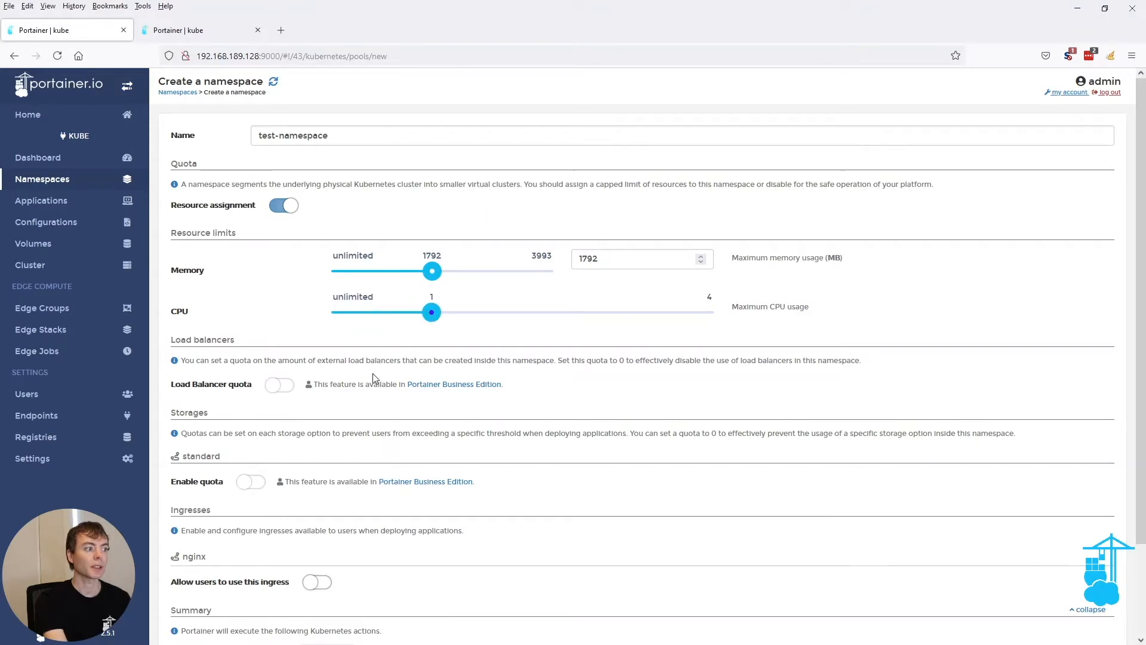
pyautogui.scroll(-3)
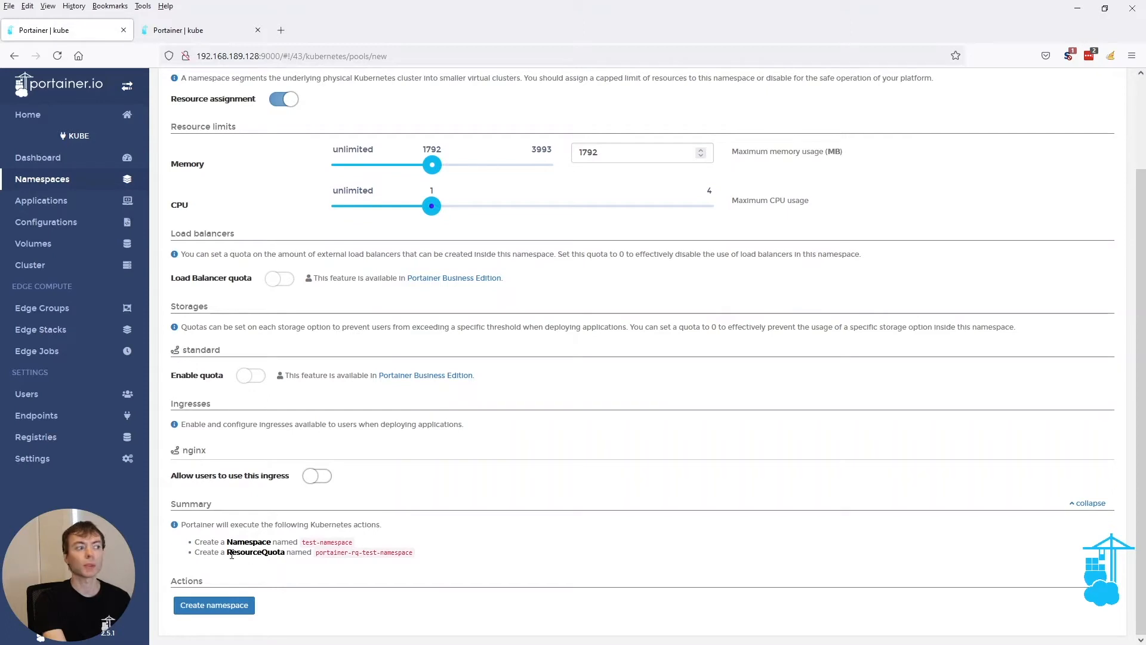
pyautogui.moveTo(308, 476)
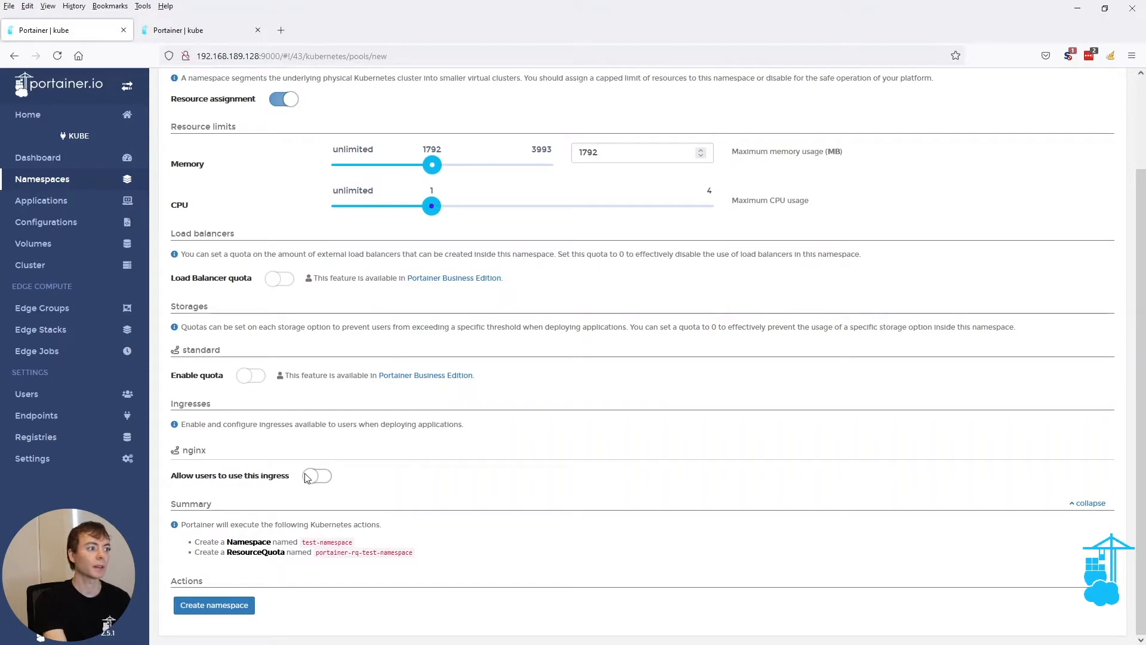
# Step: Allow the nginx ingress for the namespace with hostname test-domain.com
pyautogui.click(318, 475)
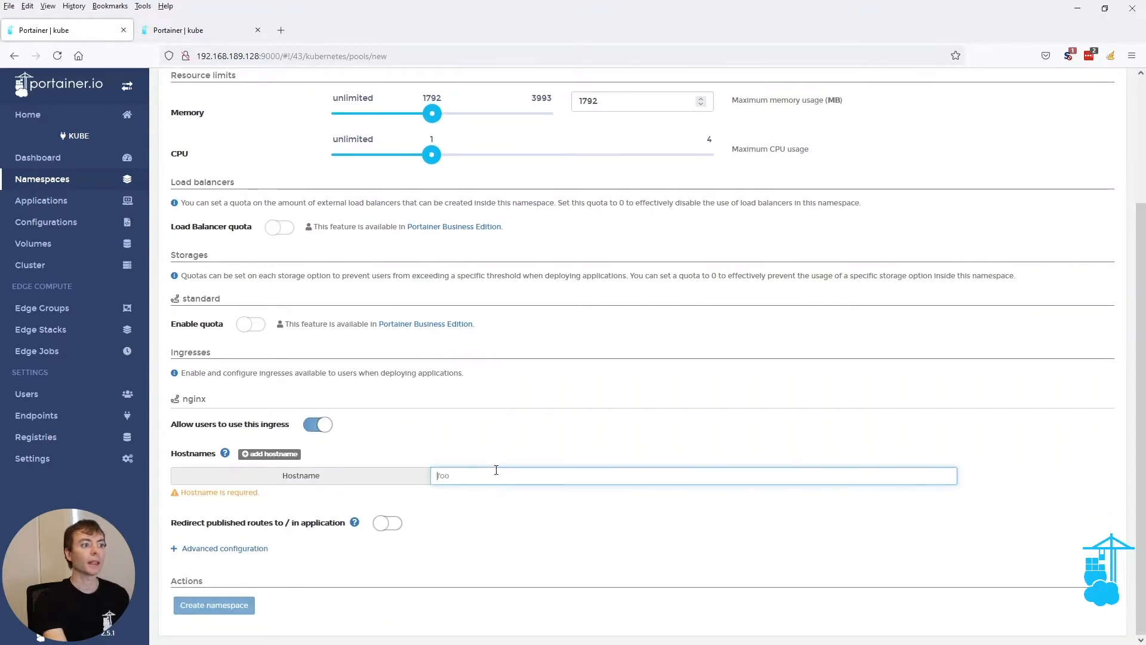
pyautogui.write('test-')
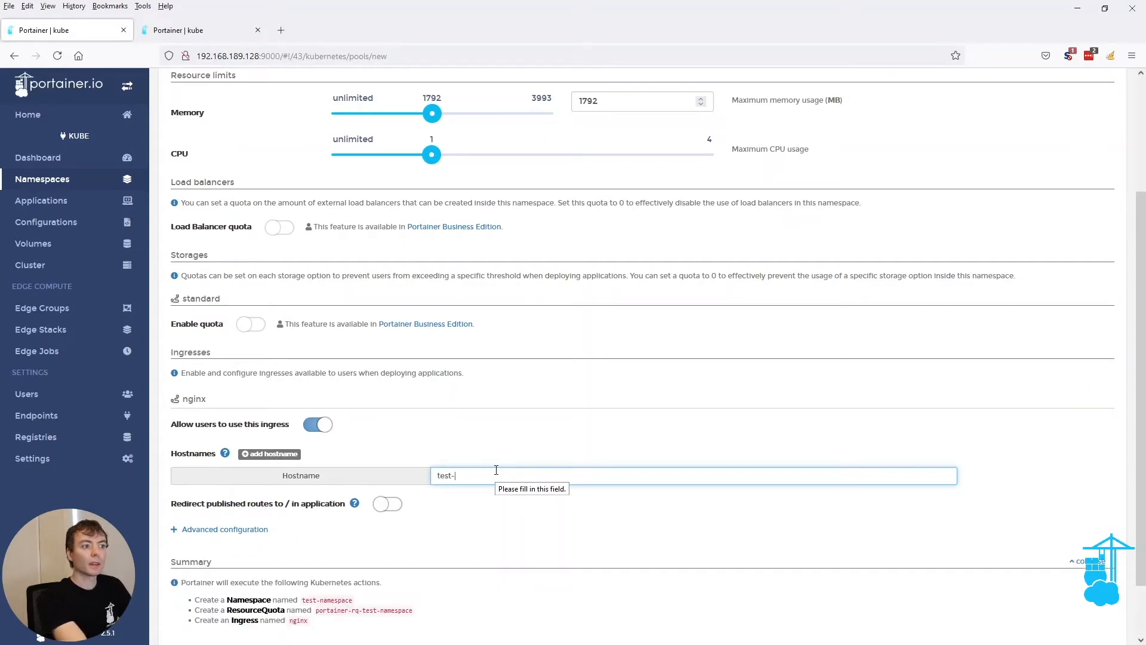
pyautogui.write('domain.co')
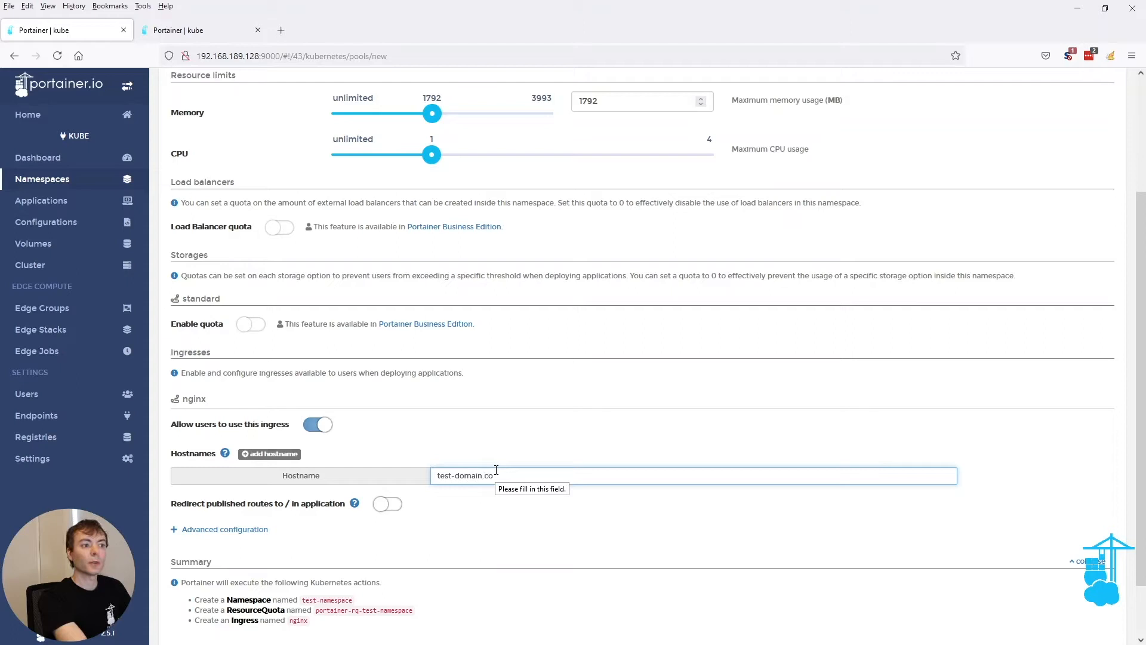
pyautogui.scroll(-3)
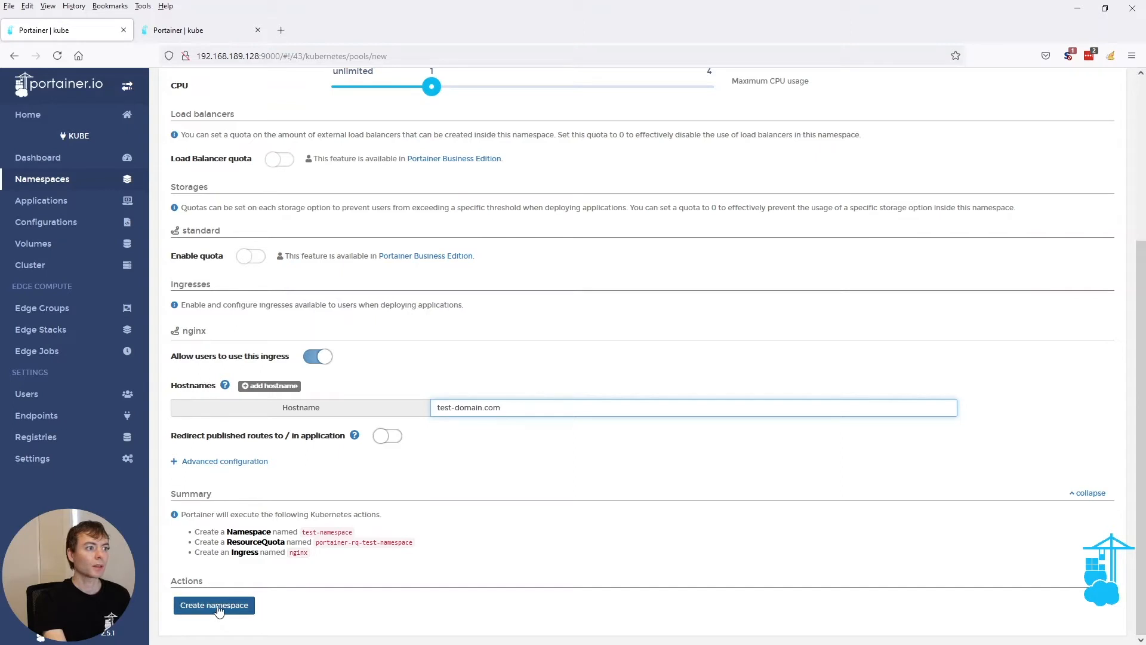
# Step: Create test-namespace with its quota and ingress, then go to Applications
pyautogui.click(214, 605)
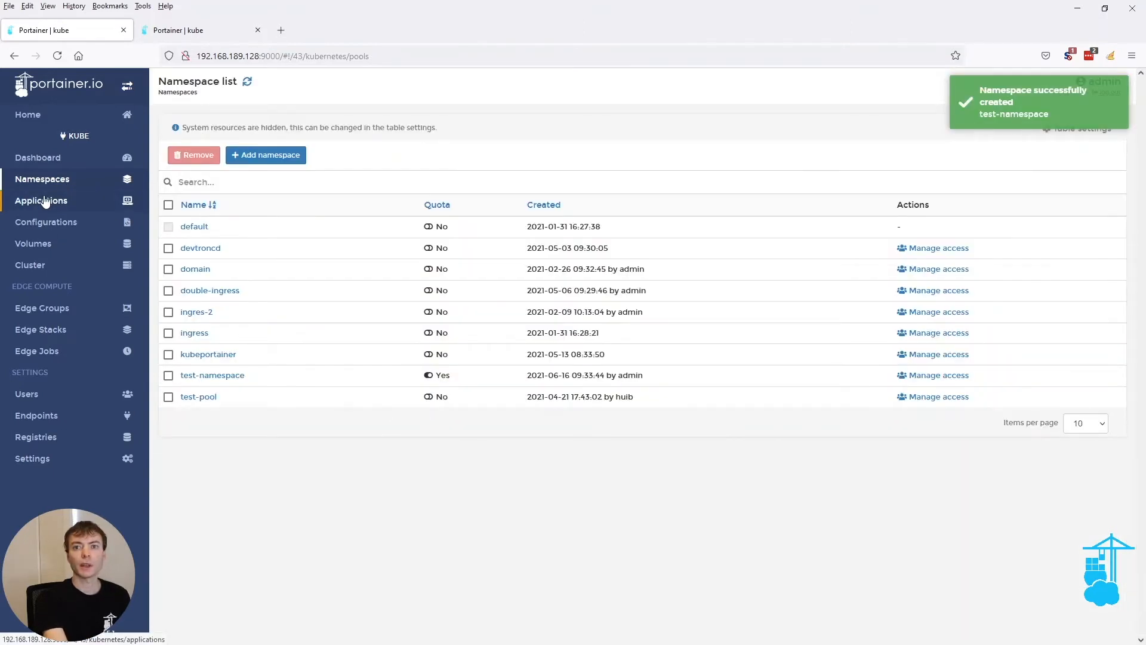
pyautogui.click(40, 201)
pyautogui.write('n')
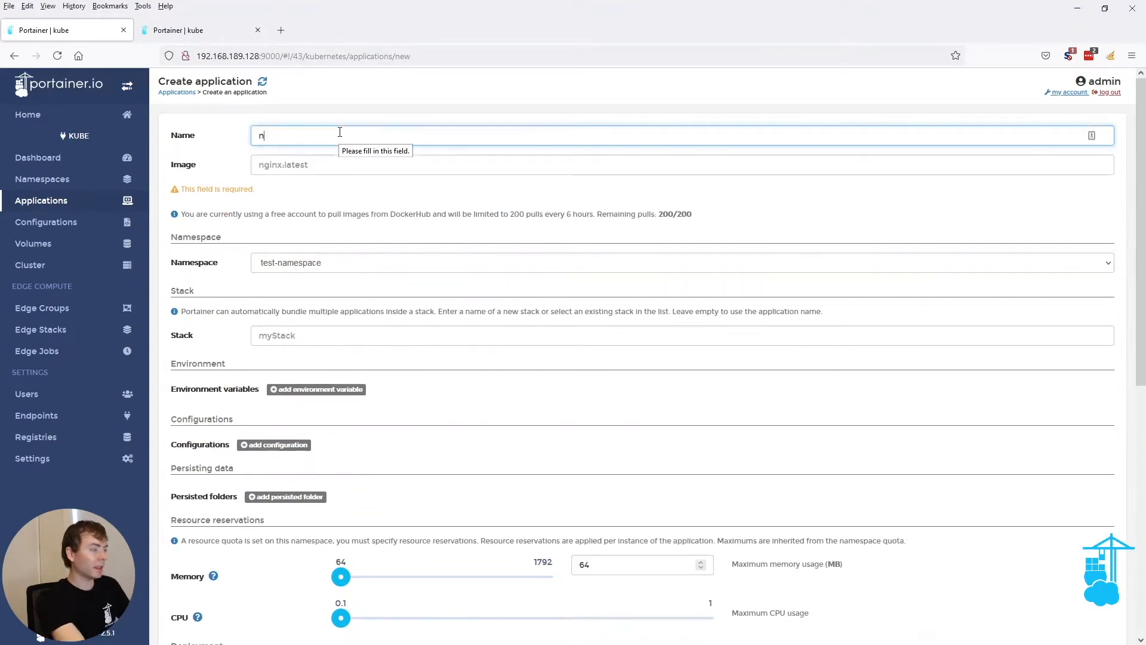
# Step: Name the new application nginx-test-app with image nginx:latest in test-namespace
pyautogui.write('ginx-test-app')
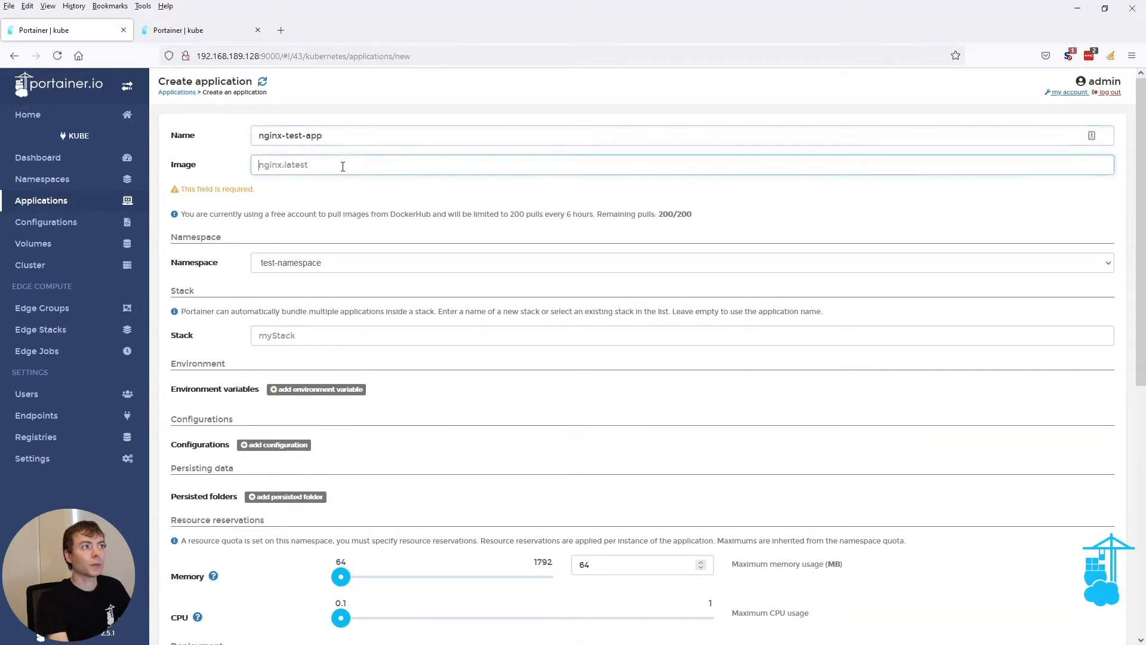
pyautogui.write('nginx:latest')
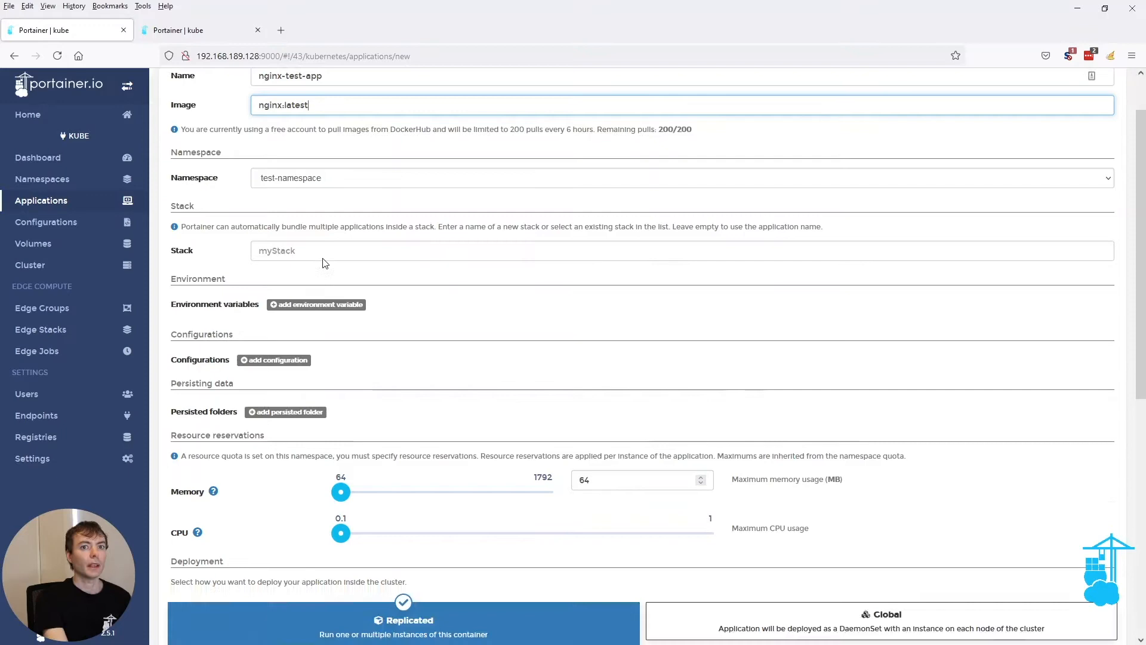
pyautogui.scroll(-3)
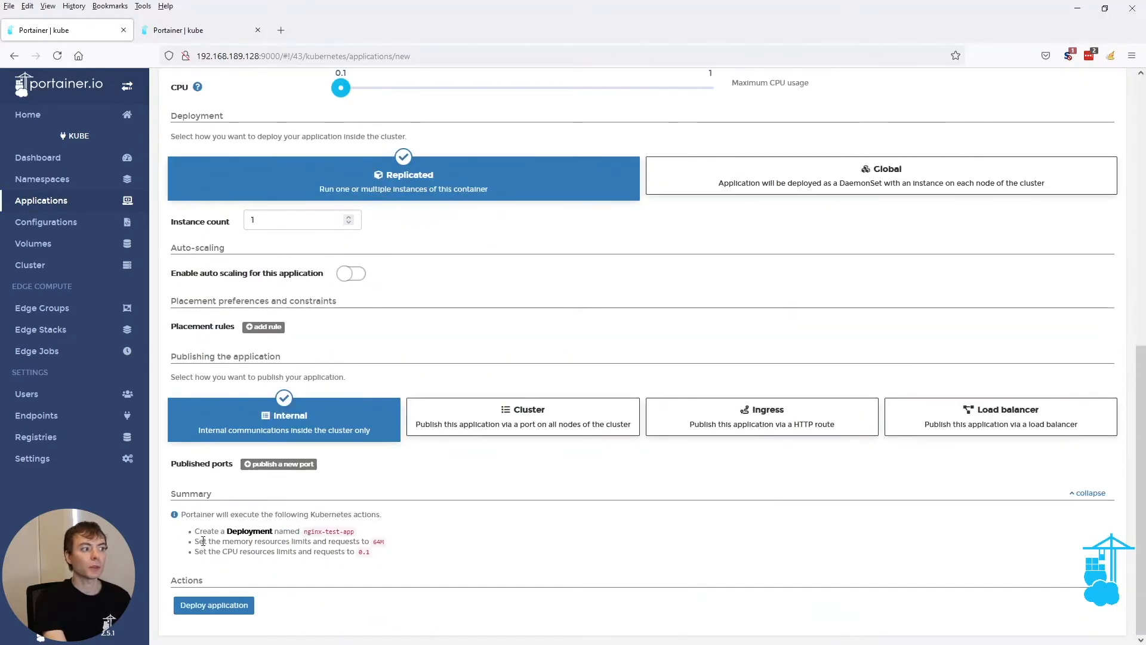
pyautogui.moveTo(224, 541)
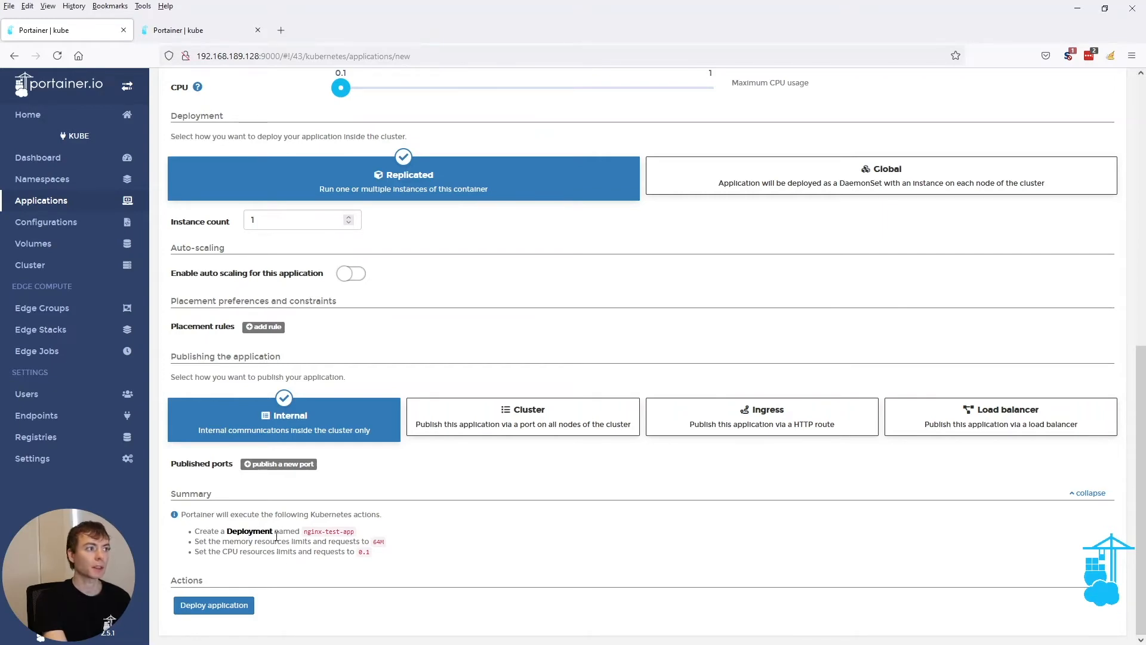
# Step: Publish container port 80 internally, adding a ClusterIP service for nginx-test-app
pyautogui.scroll(3)
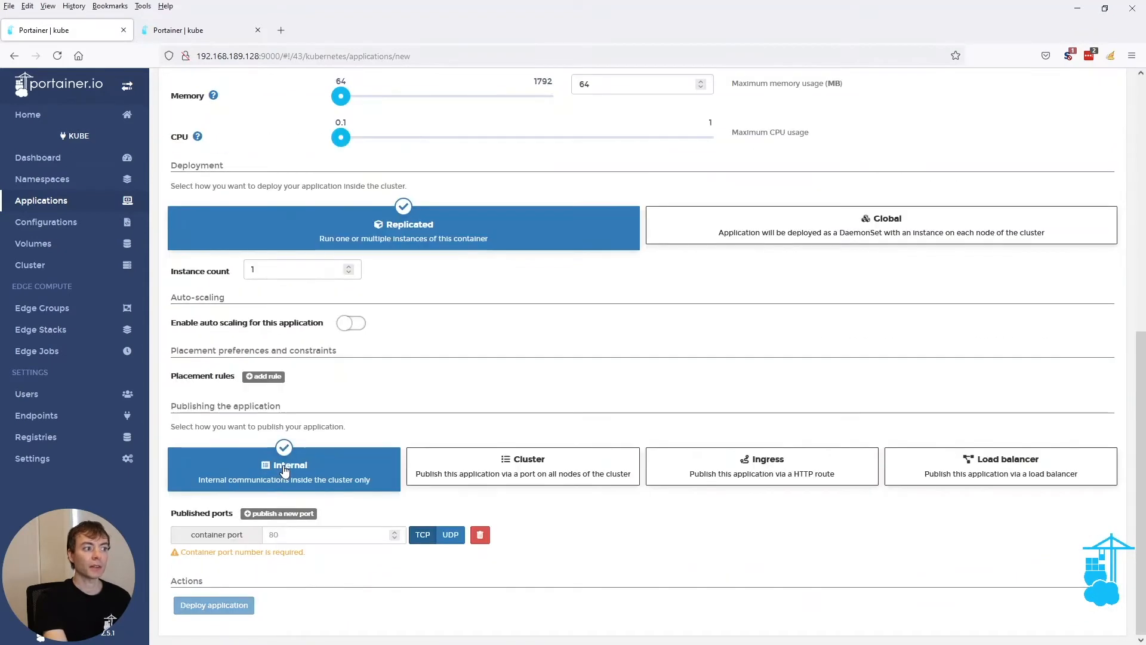
pyautogui.click(329, 534)
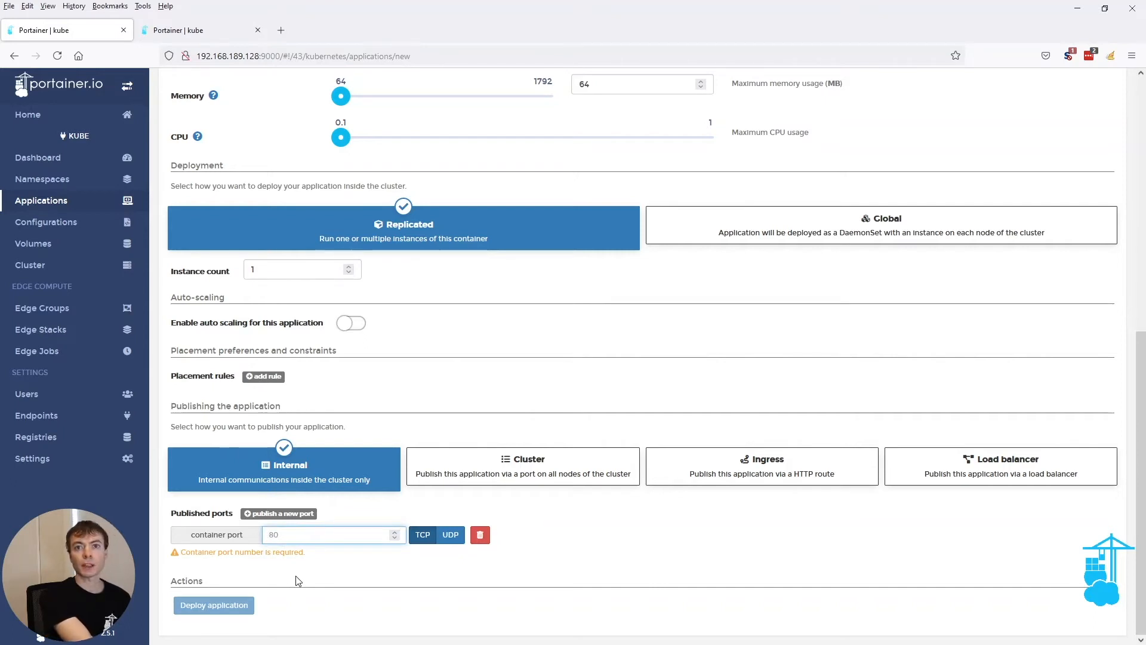
pyautogui.click(334, 535)
pyautogui.write('80')
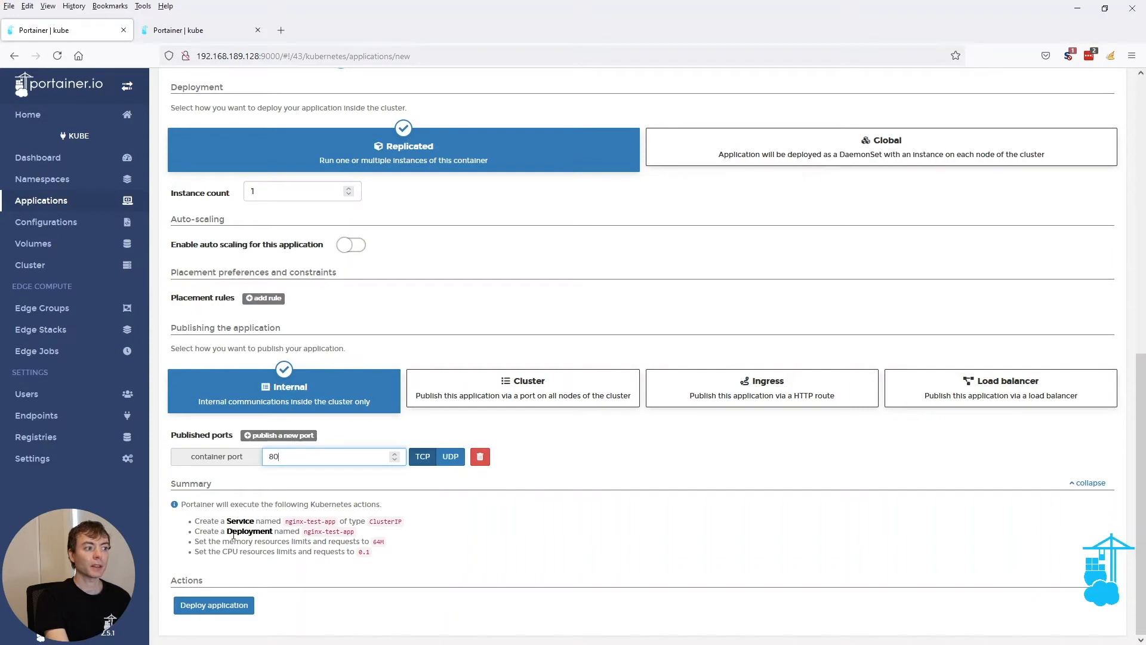
pyautogui.doubleClick(240, 521)
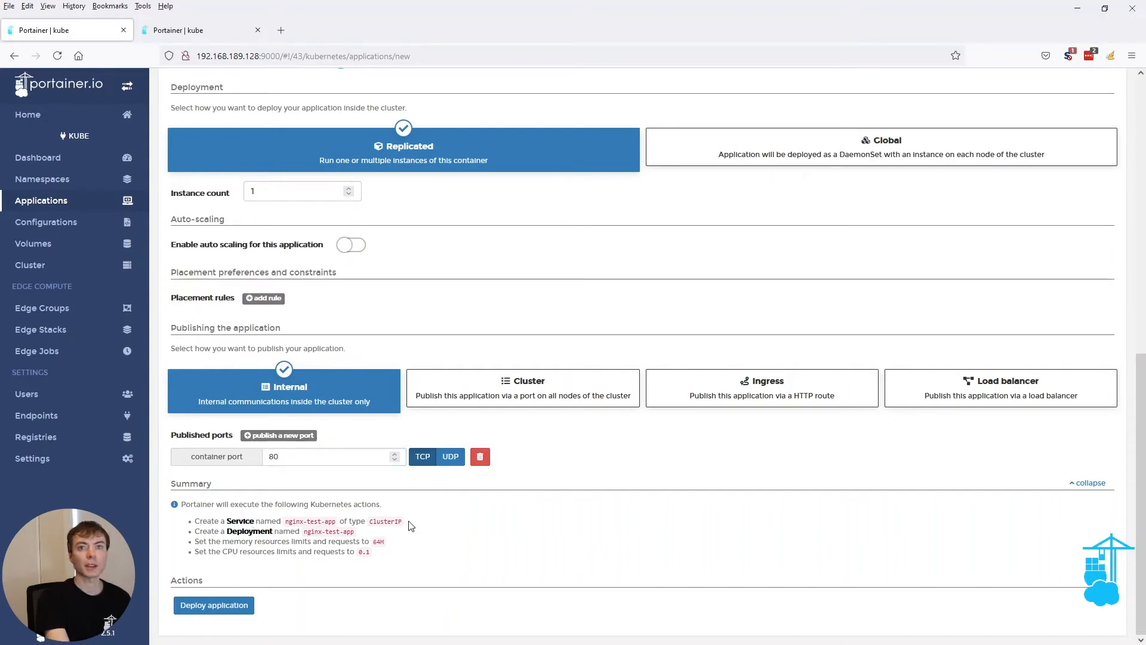
pyautogui.moveTo(308, 497)
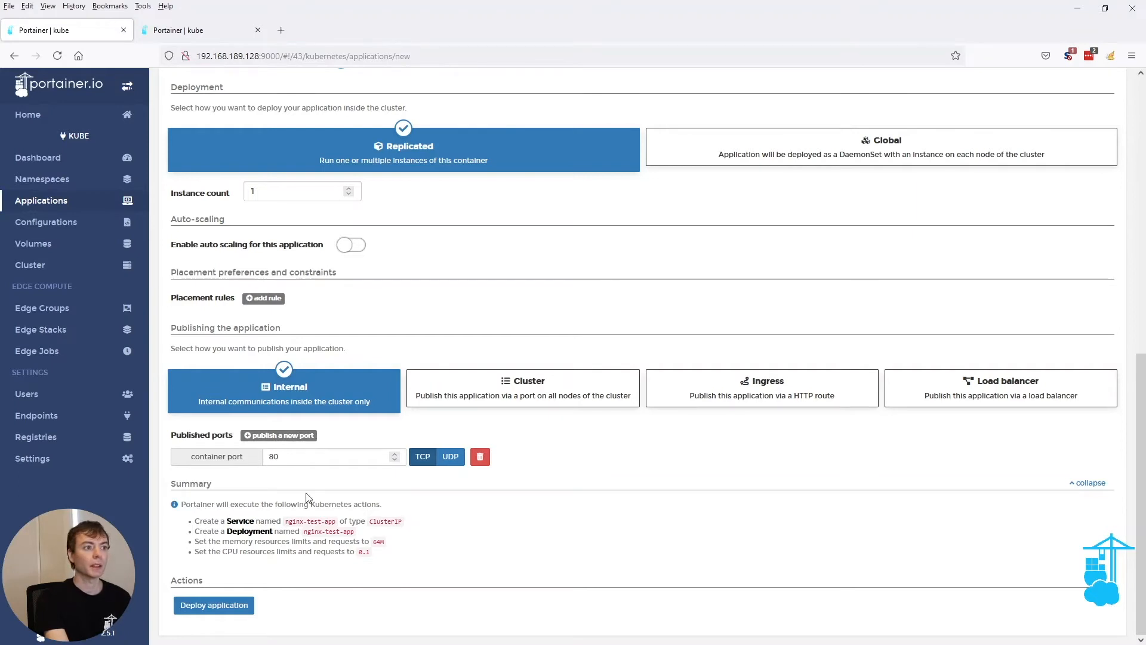
# Step: Switch publishing to cluster mode with node port 30080, creating a NodePort service
pyautogui.click(522, 387)
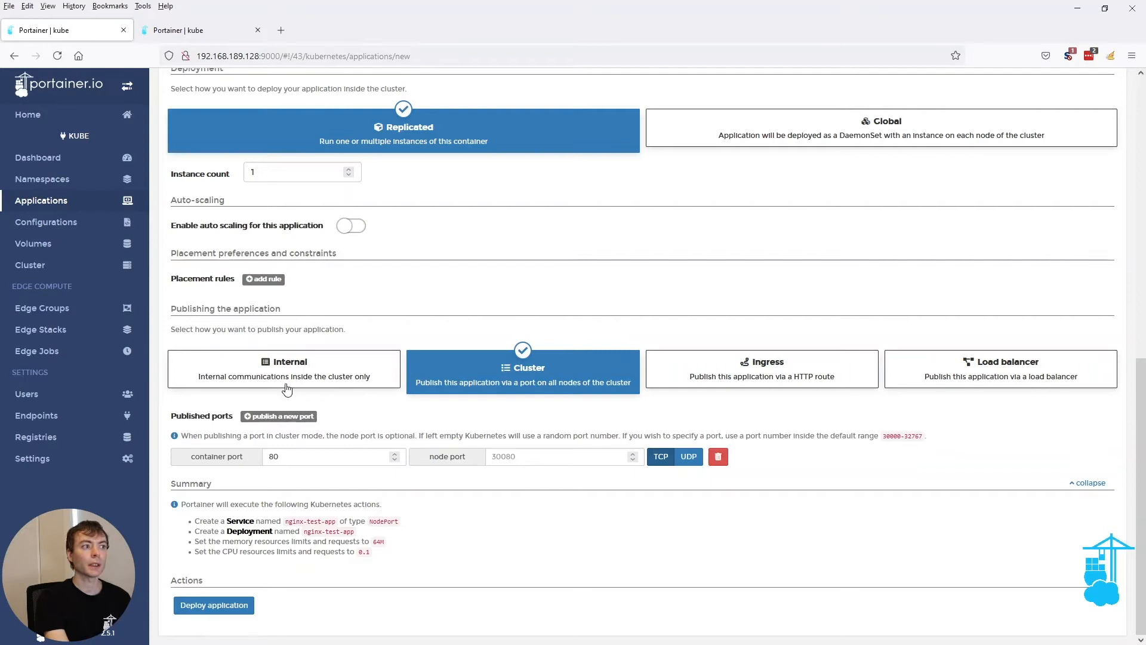
pyautogui.moveTo(250, 375)
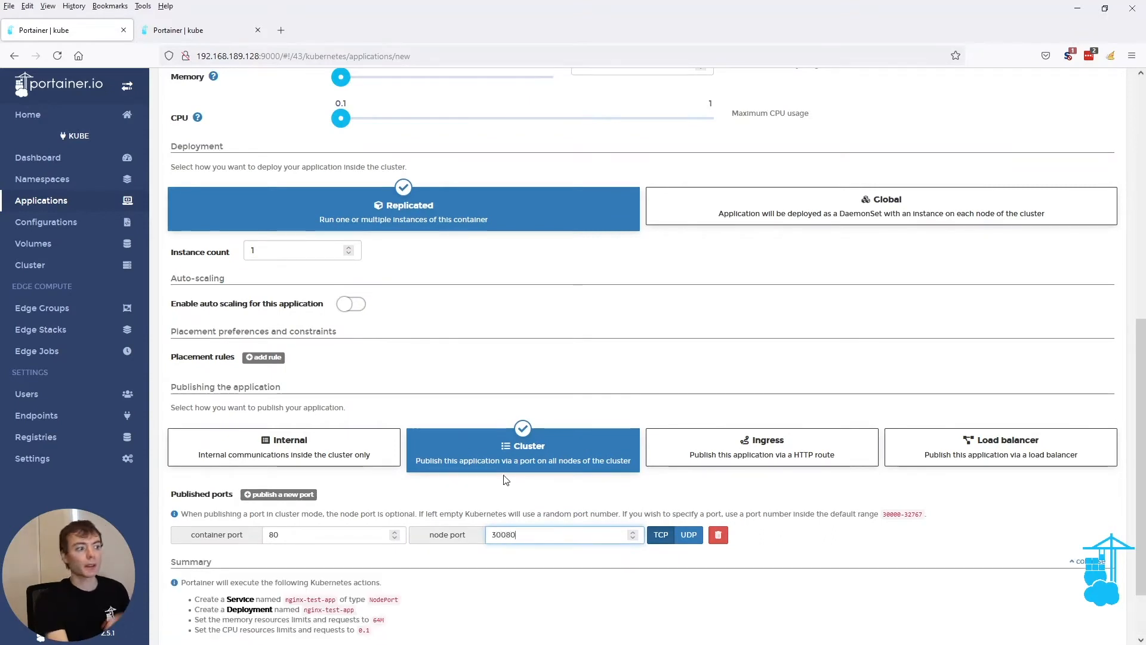
pyautogui.scroll(-3)
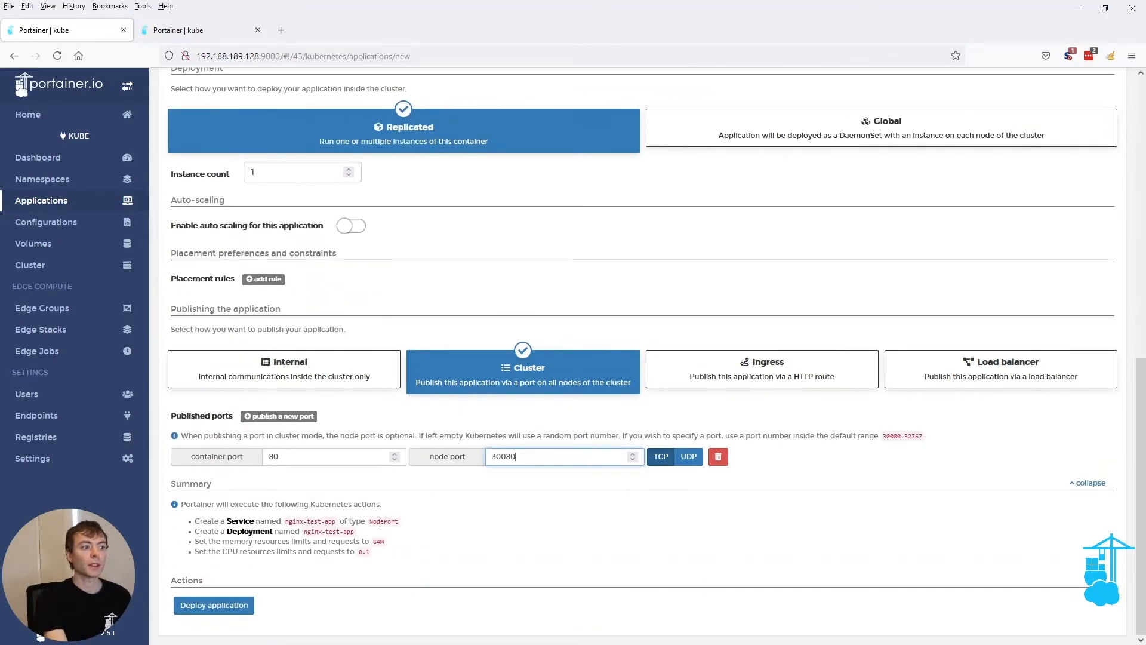
pyautogui.moveTo(391, 524)
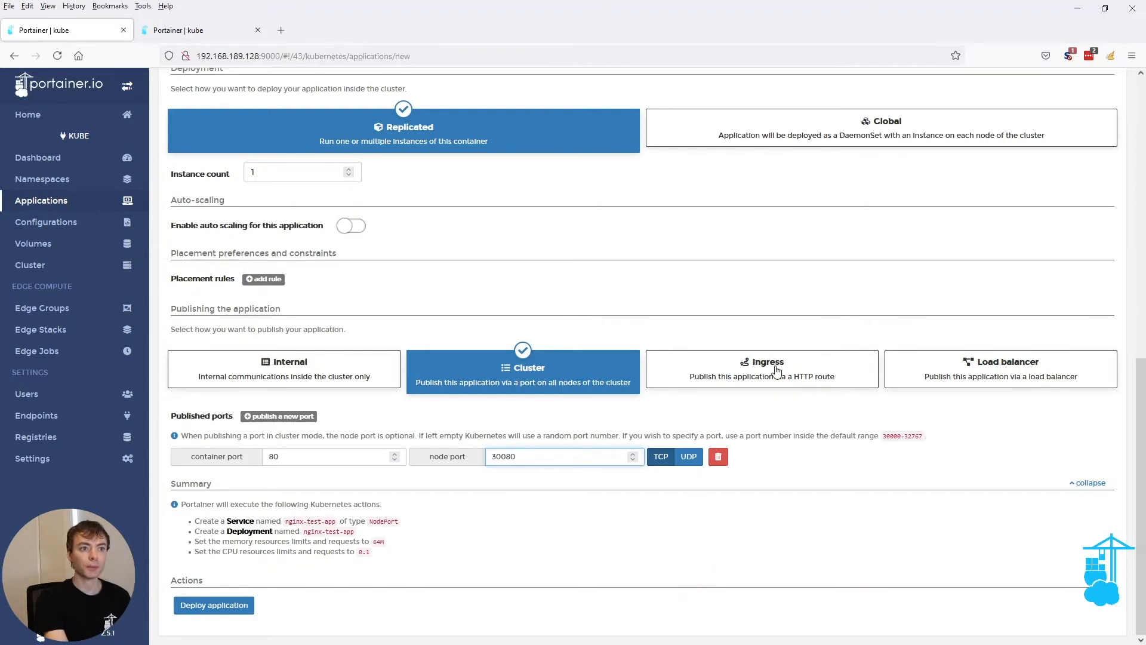
# Step: Try Ingress with route /, then switch to load balancer and start entering its port
pyautogui.click(762, 369)
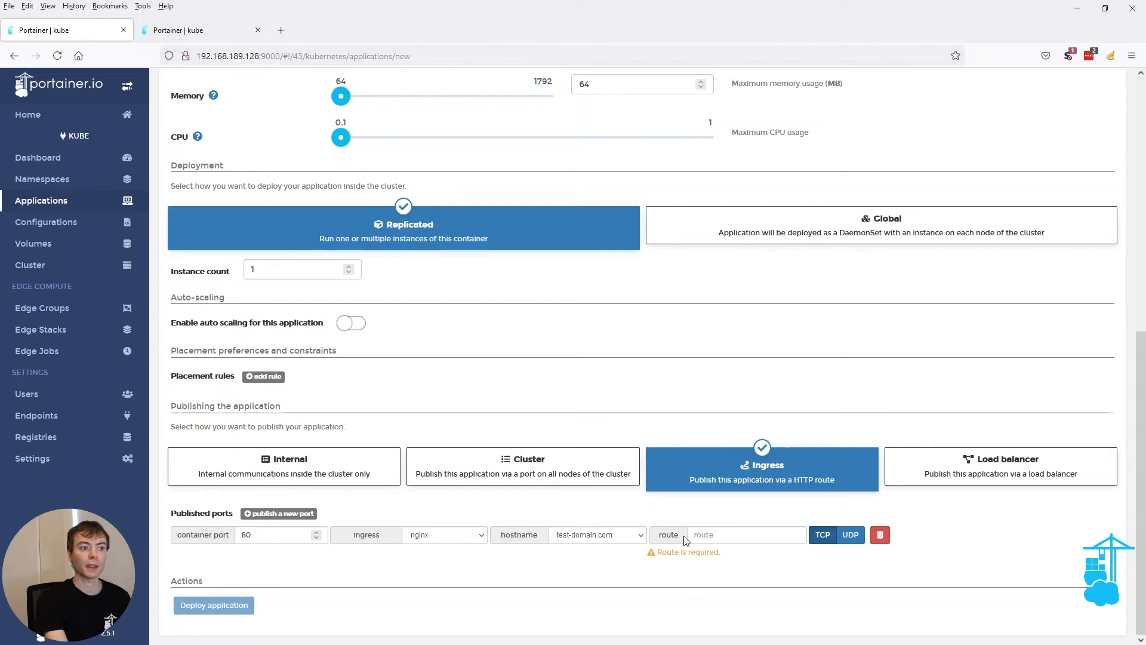
pyautogui.write('/')
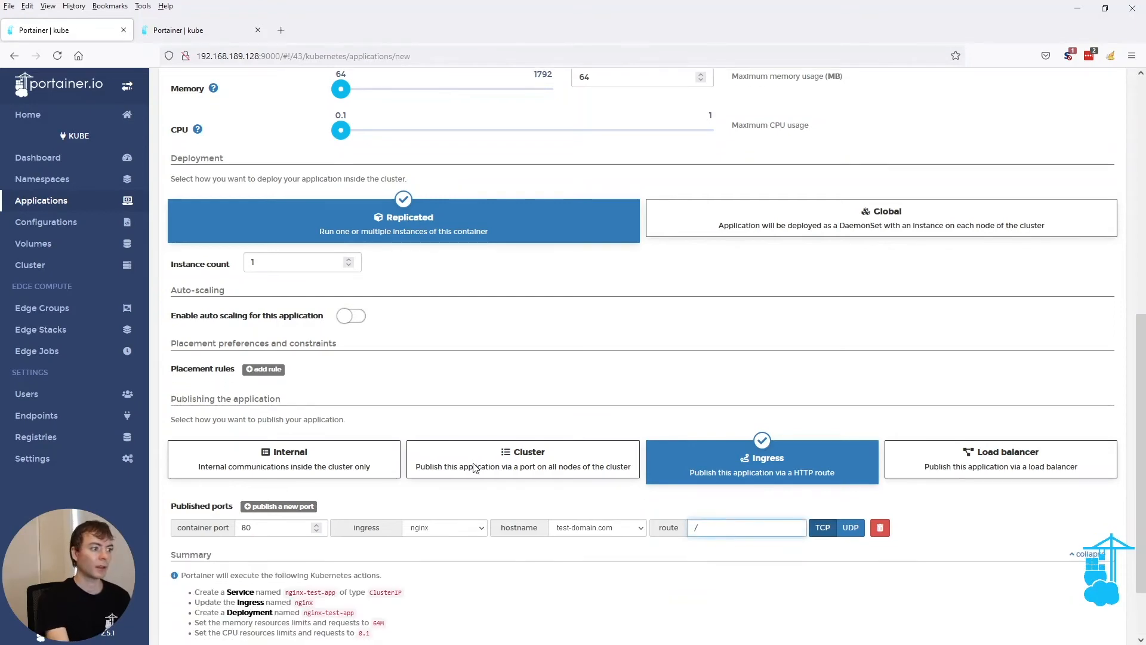
pyautogui.scroll(-3)
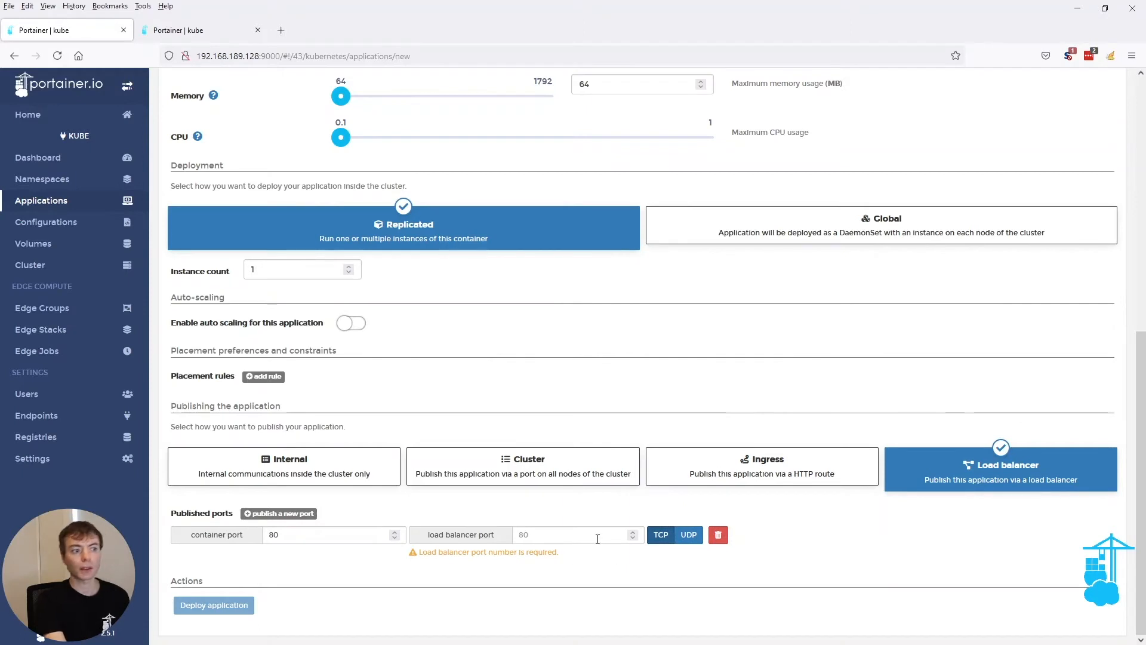
pyautogui.write('5050')
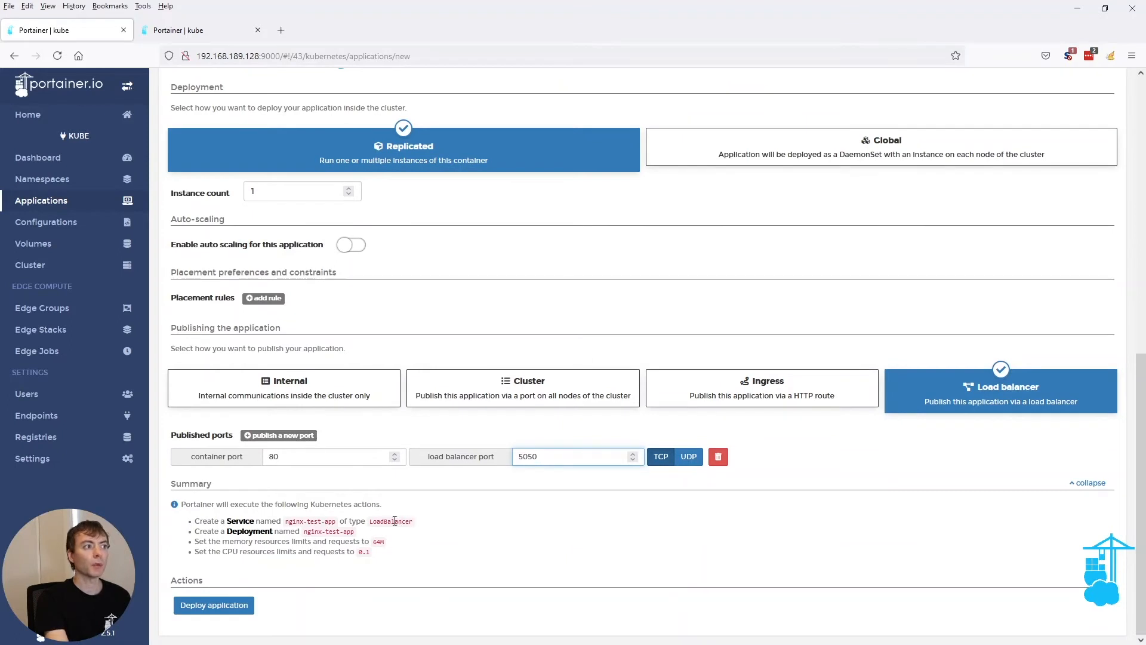
# Step: Enable auto-scaling with 1 minimum, 1 maximum instance and a 50% CPU target
pyautogui.click(350, 244)
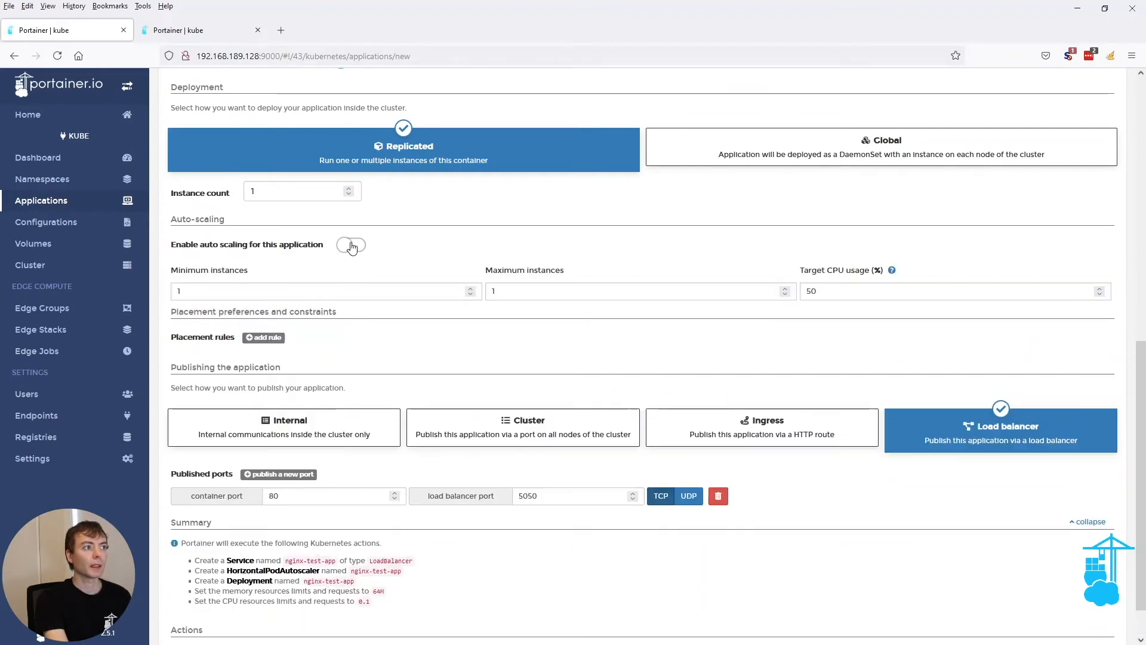
pyautogui.click(352, 245)
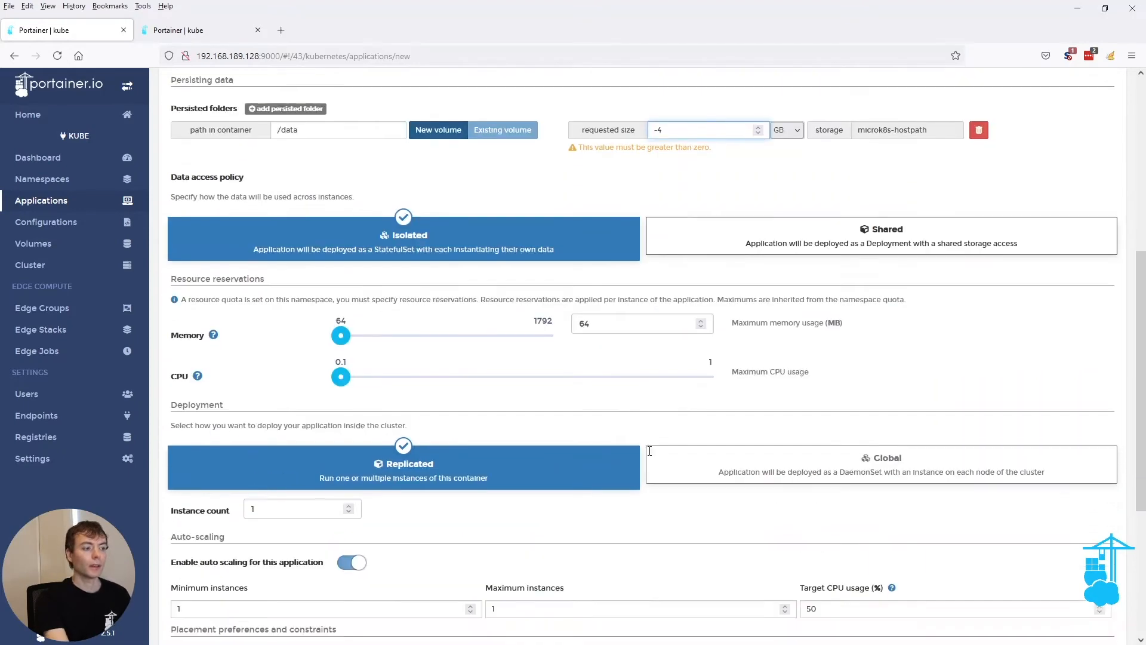
# Step: Add a persisted /data folder with its requested size, then review the StatefulSet summary
pyautogui.scroll(-3)
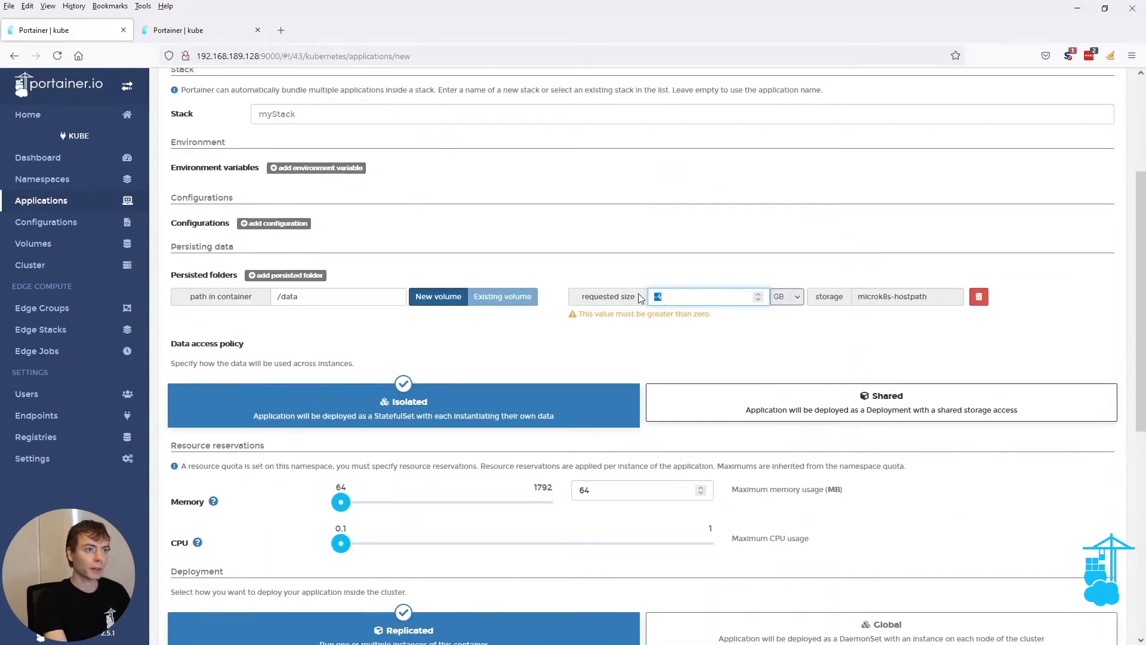
pyautogui.scroll(-3)
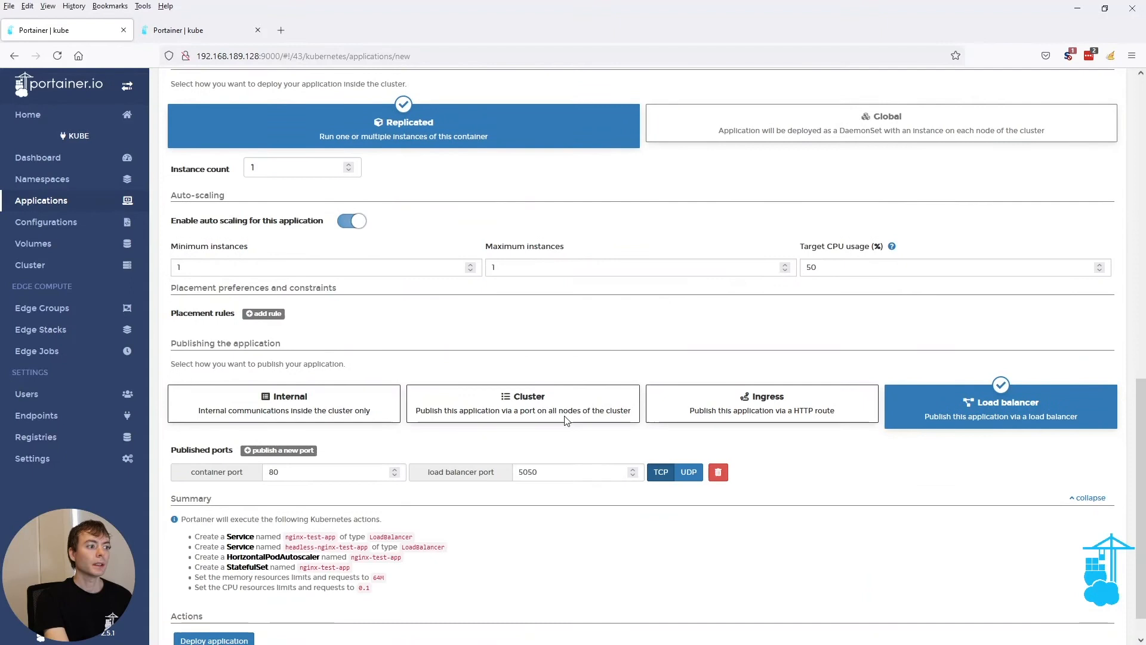
pyautogui.scroll(-3)
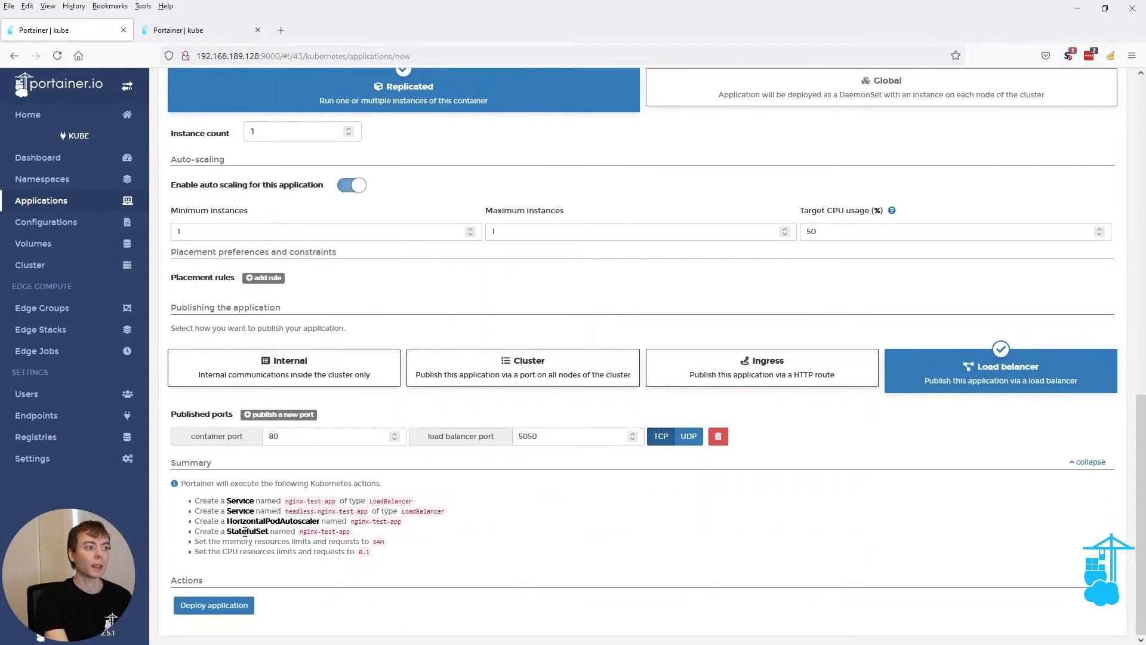
pyautogui.doubleClick(246, 531)
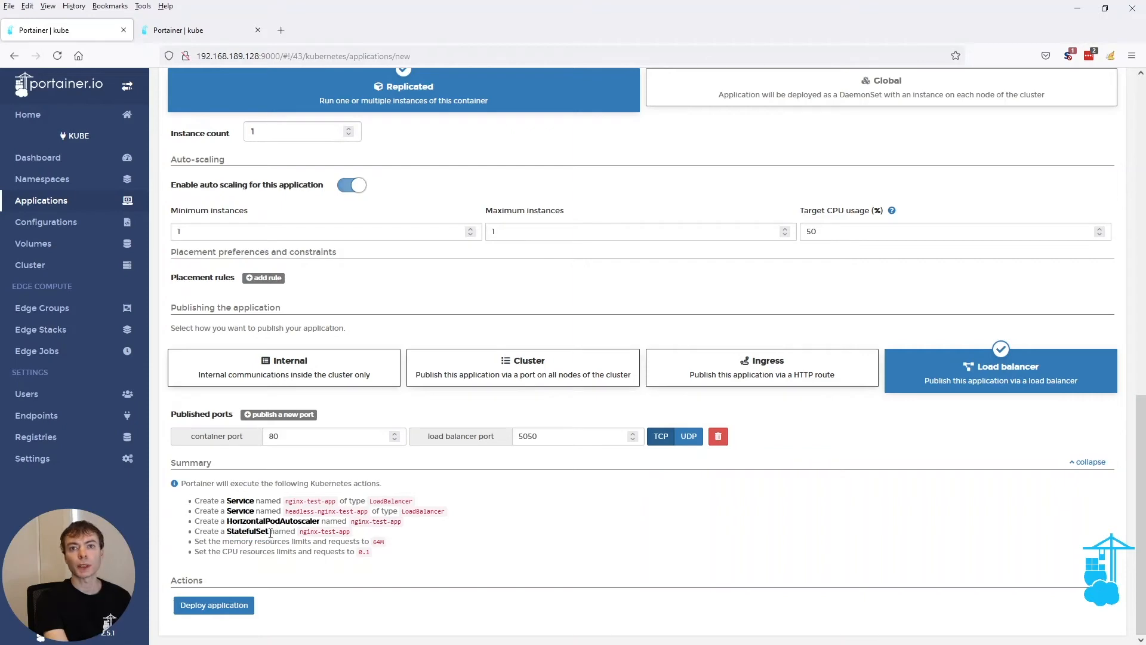
# Step: Switch data access to shared so the summary lists a PersistentVolumeClaim and Deployment
pyautogui.scroll(3)
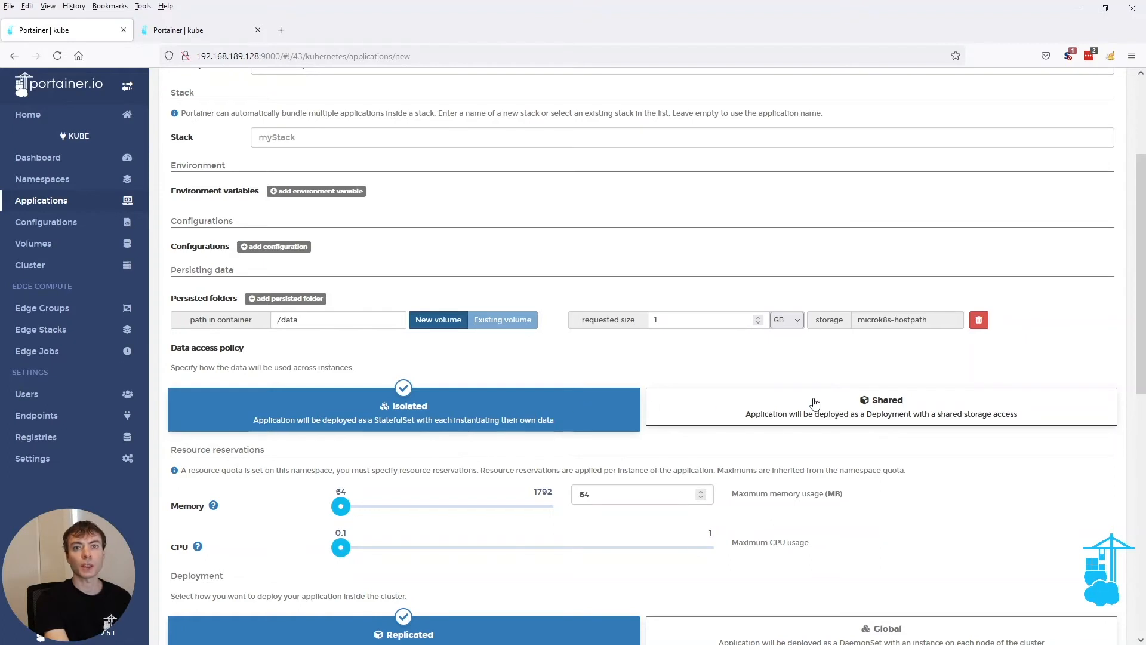
pyautogui.click(881, 409)
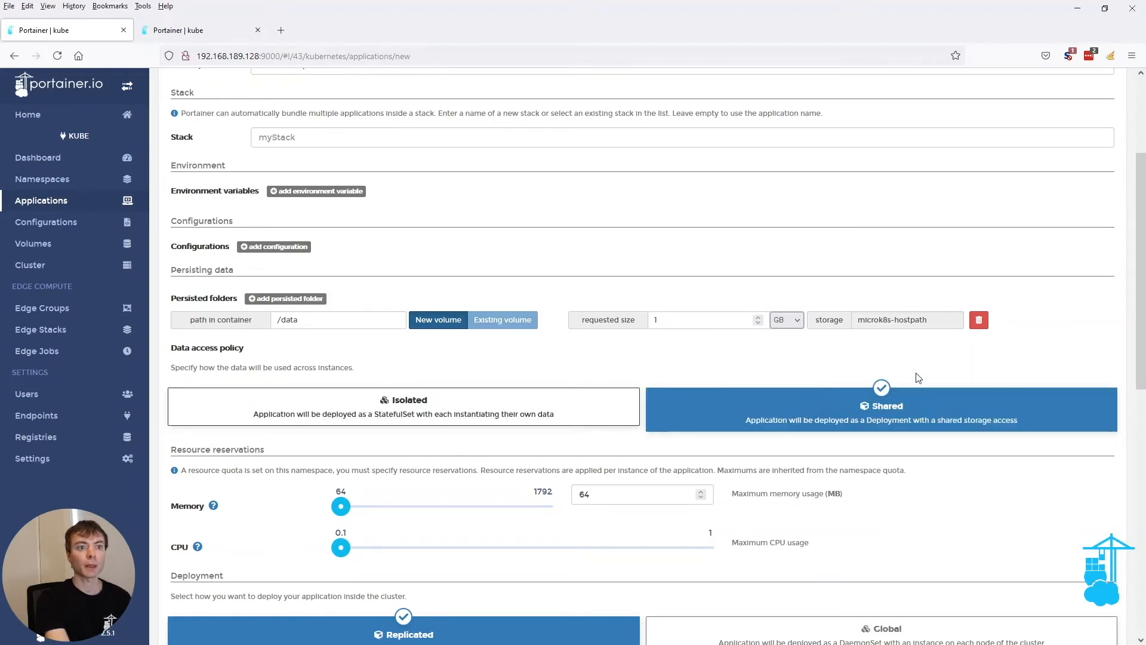
pyautogui.moveTo(877, 415)
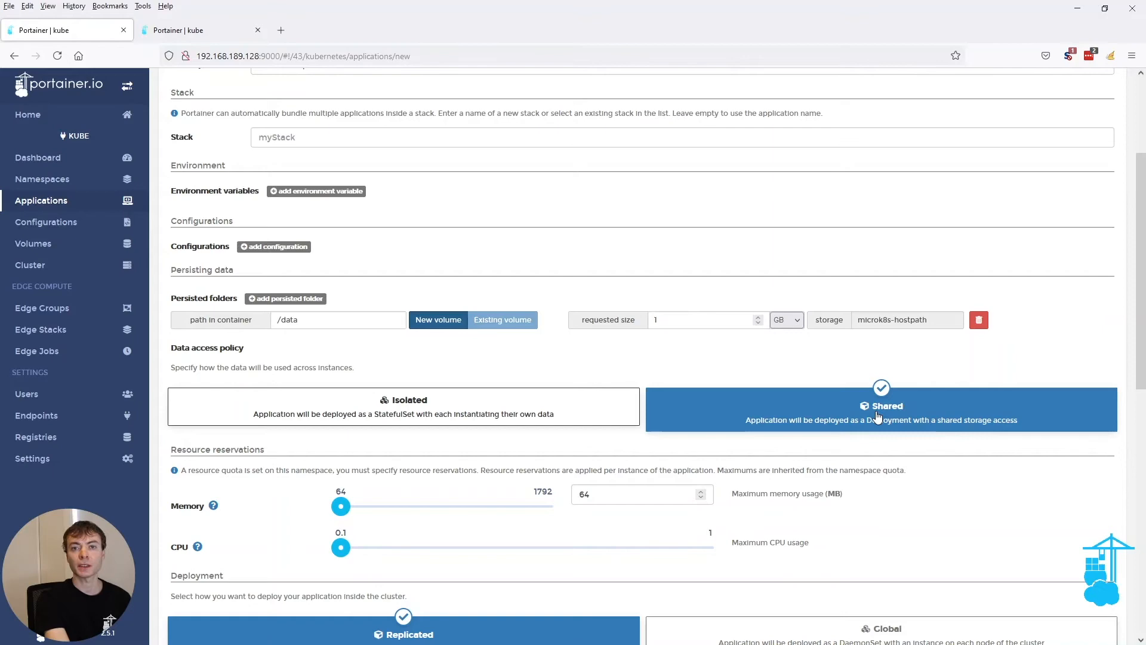
pyautogui.scroll(-3)
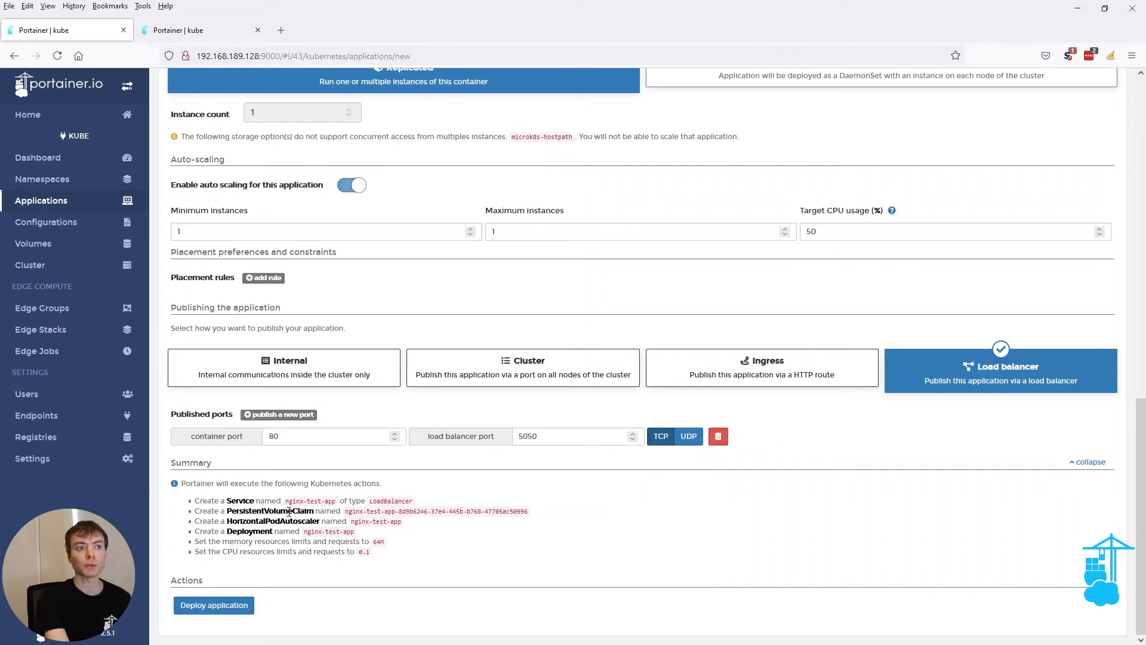
pyautogui.scroll(3)
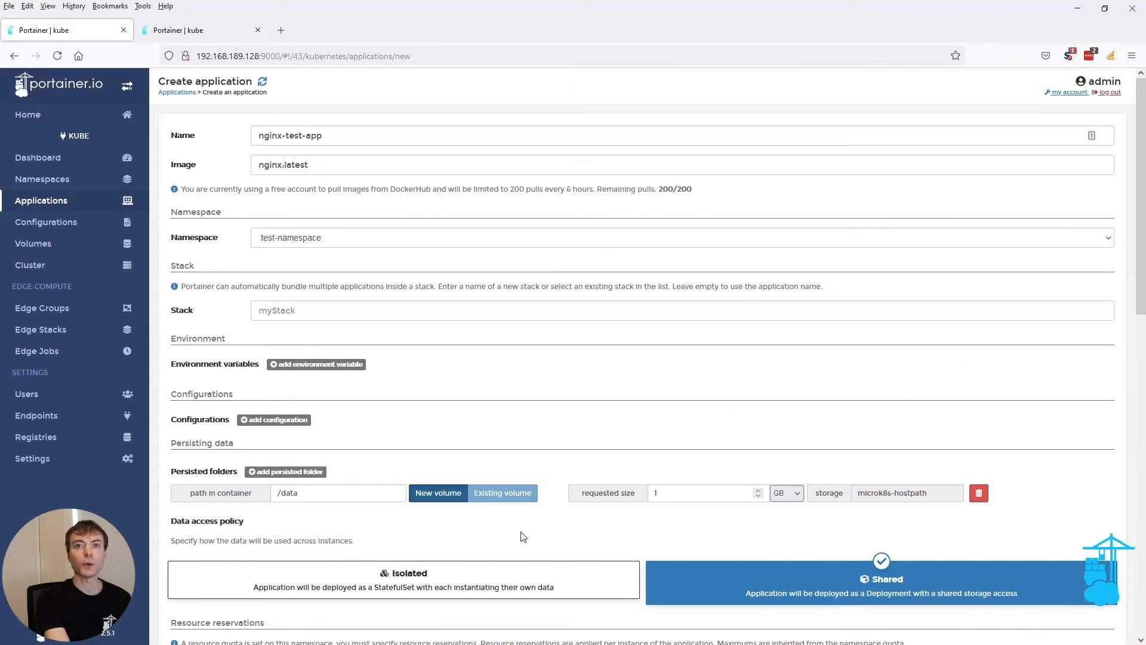
pyautogui.scroll(-3)
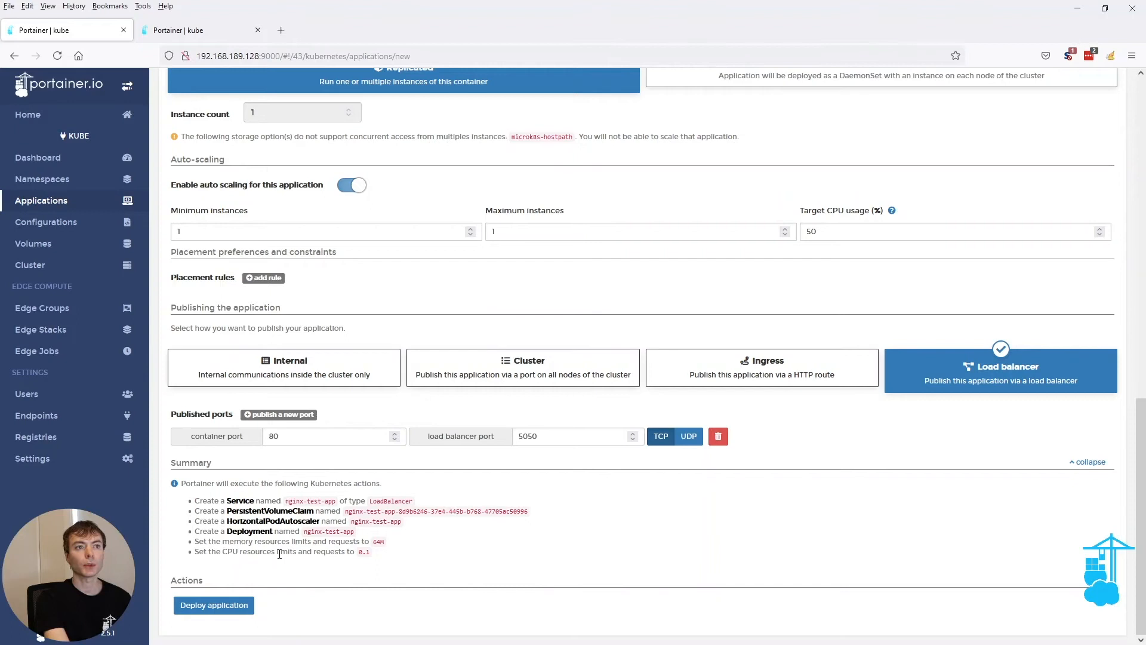
# Step: Deploy nginx-test-app and wait for the Application list to load
pyautogui.click(214, 605)
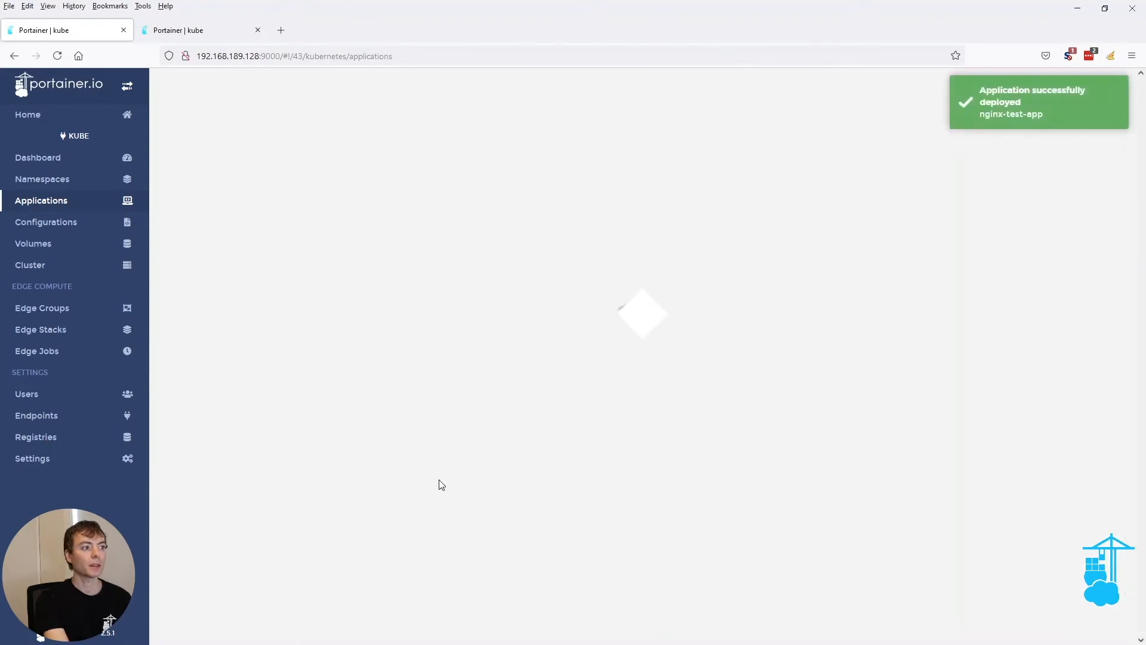
pyautogui.moveTo(443, 470)
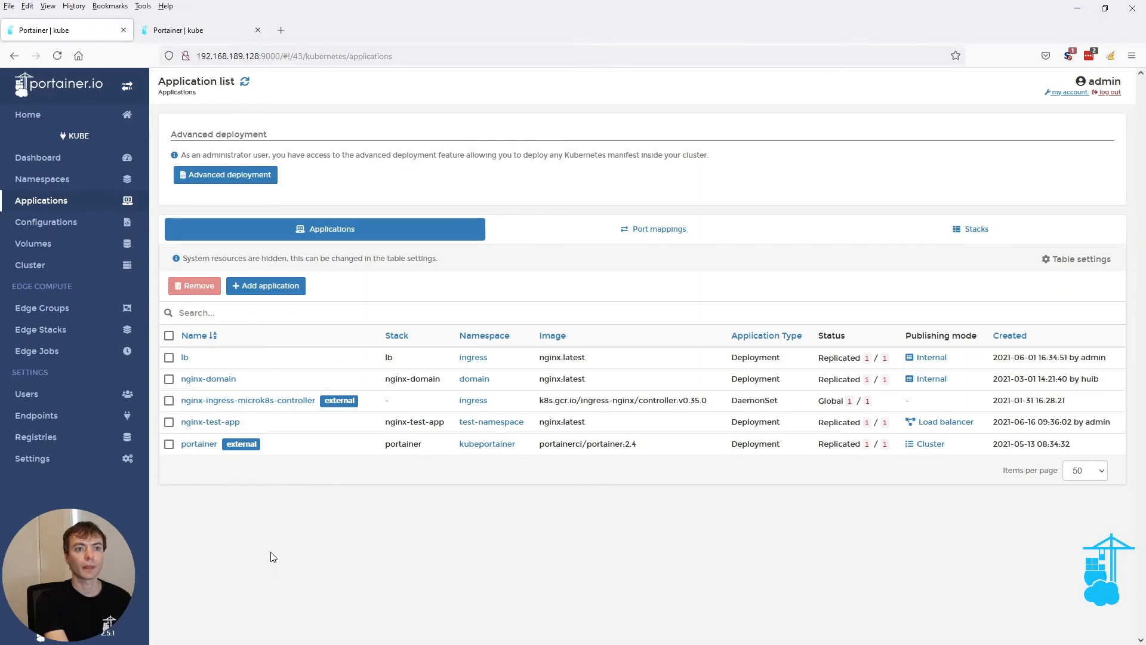
pyautogui.moveTo(225, 428)
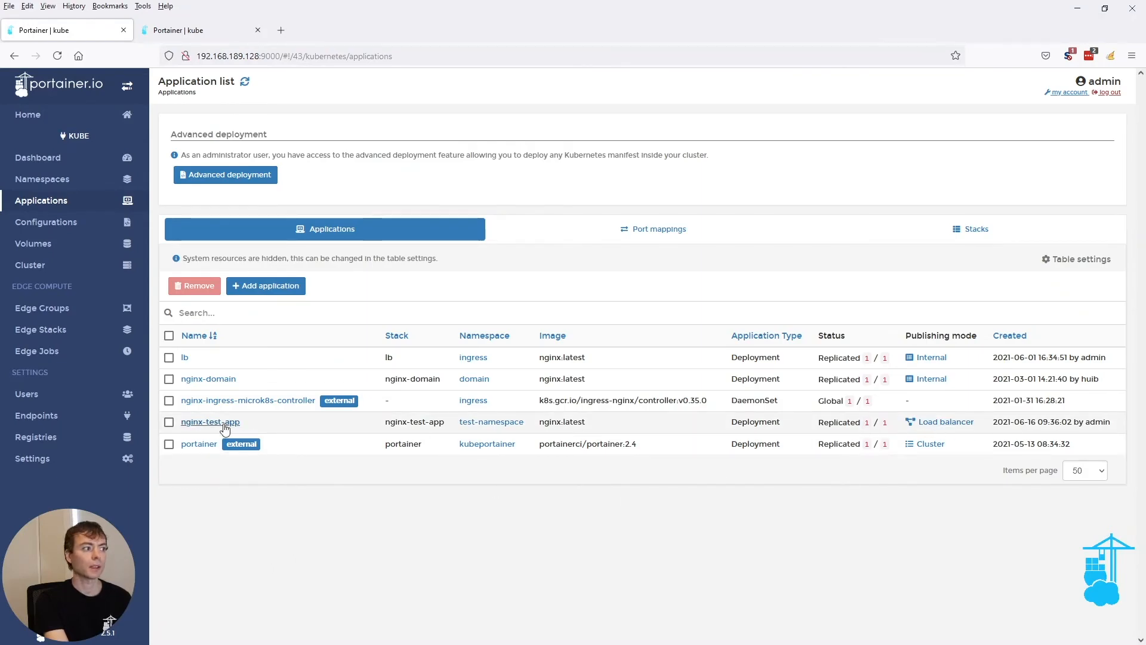
# Step: Open nginx-test-app's details and scroll through its load balancer and /data persistence
pyautogui.click(210, 422)
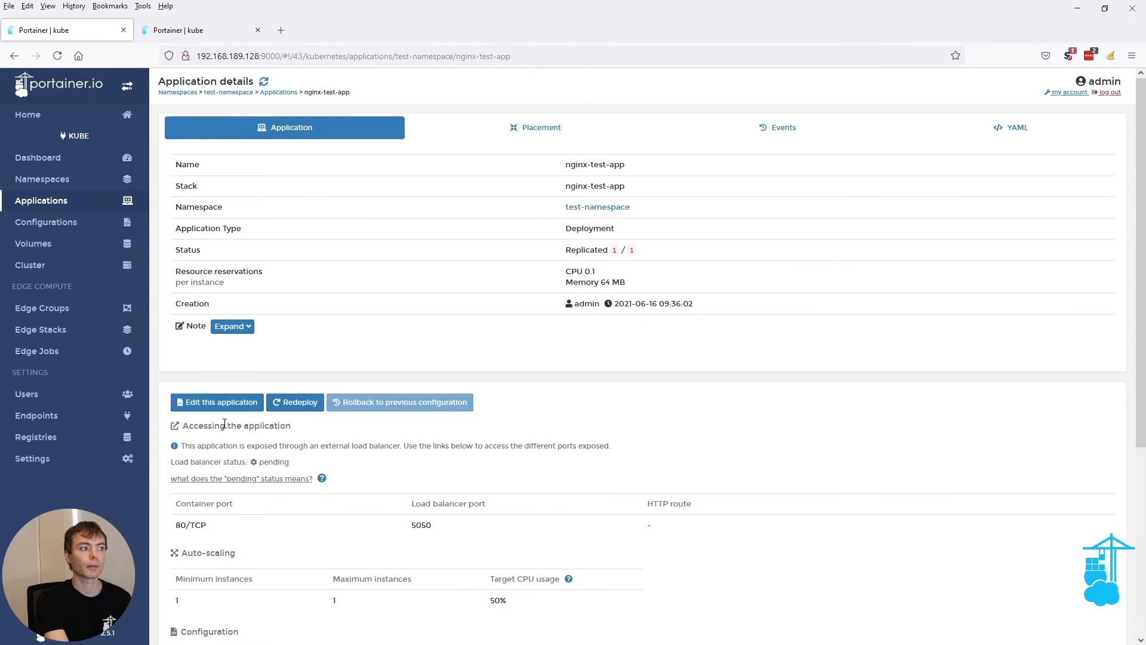
pyautogui.scroll(-3)
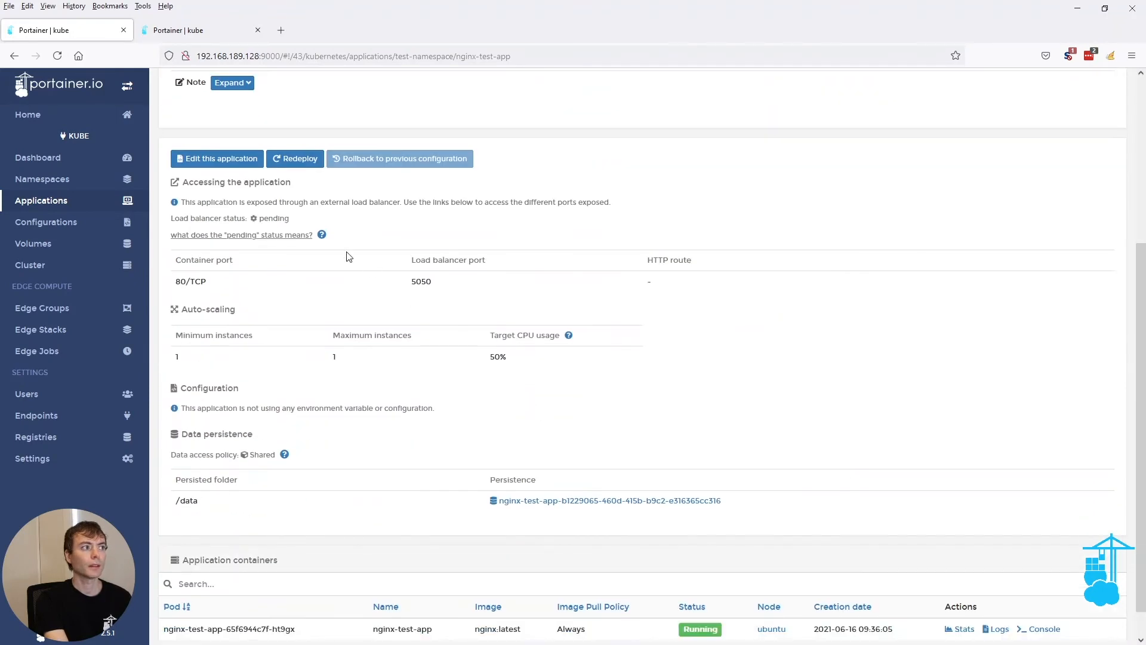
pyautogui.moveTo(279, 218)
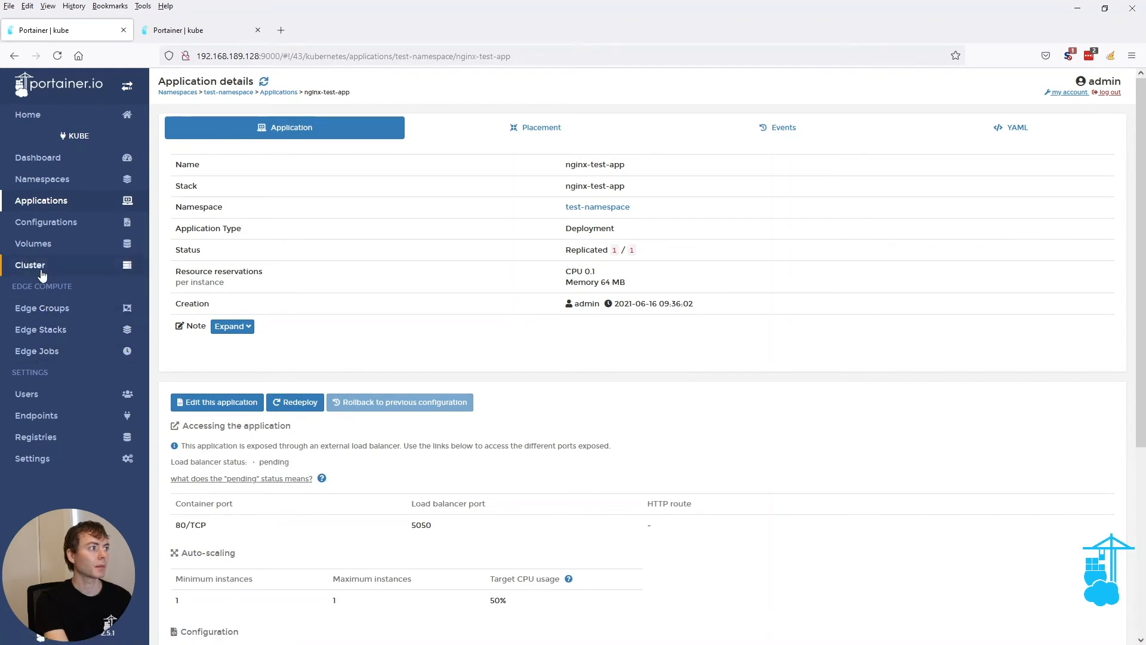
# Step: Open the Cluster overview in a new tab and view the ubuntu node's stats
pyautogui.rightClick(30, 265)
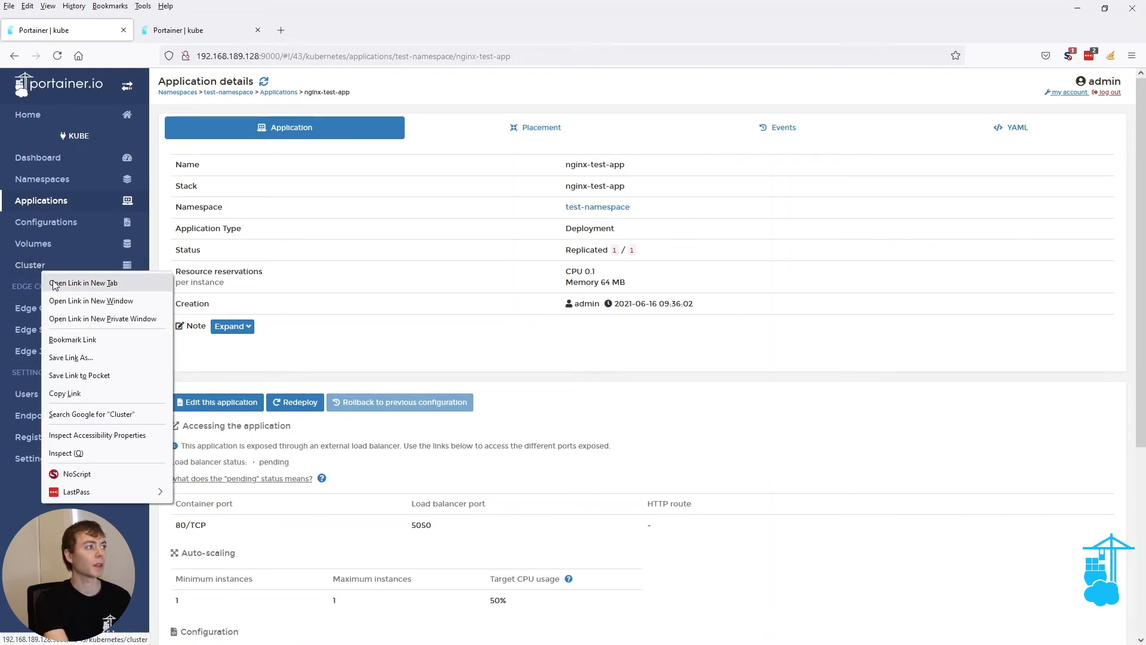
pyautogui.click(85, 283)
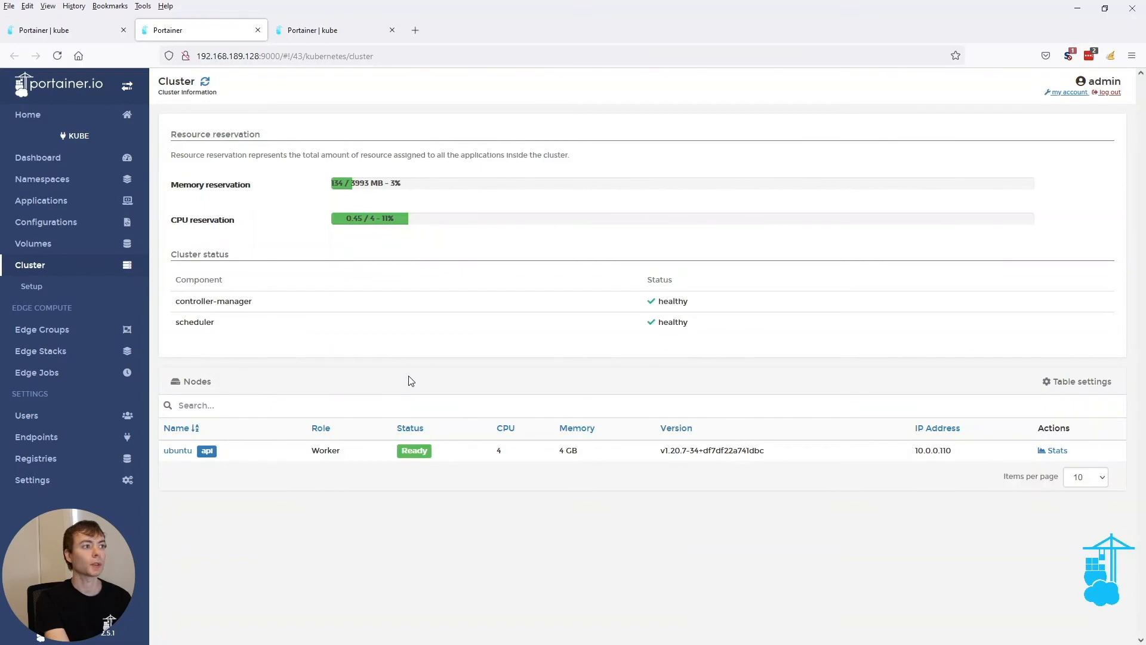
pyautogui.moveTo(1057, 451)
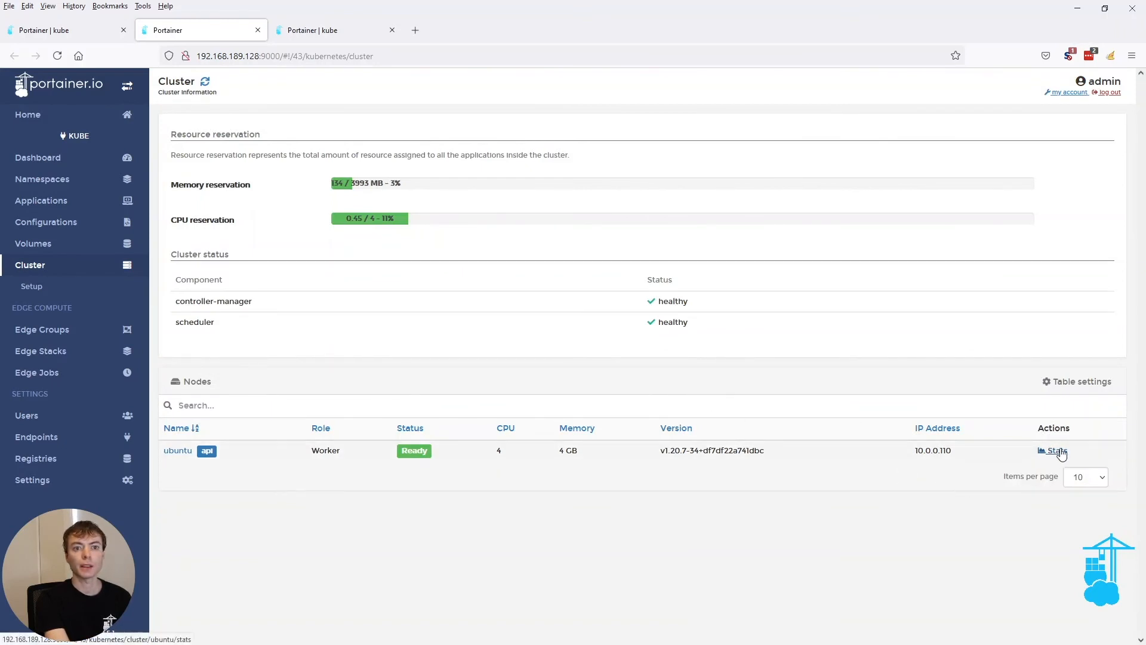
pyautogui.moveTo(1020, 440)
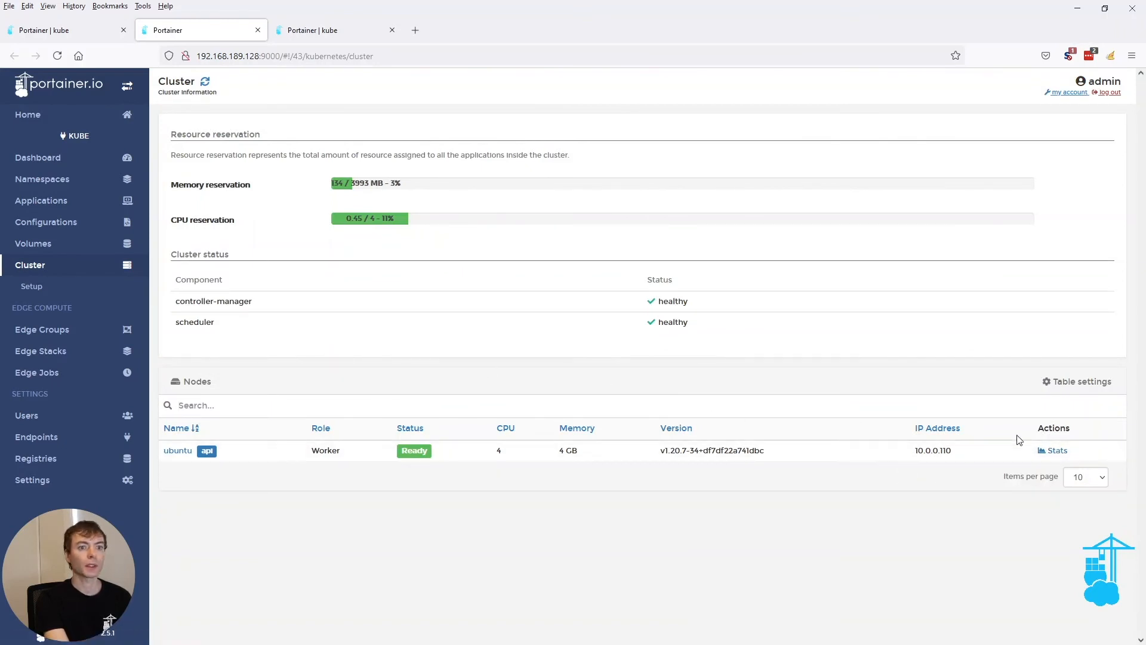
pyautogui.click(1052, 450)
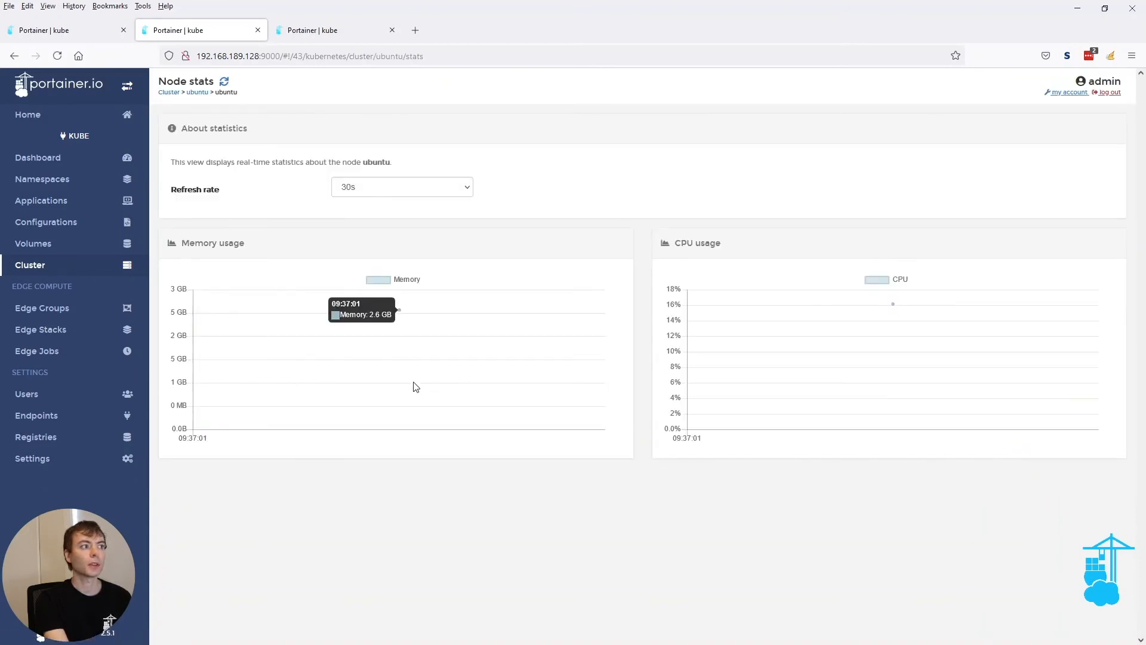
pyautogui.moveTo(614, 475)
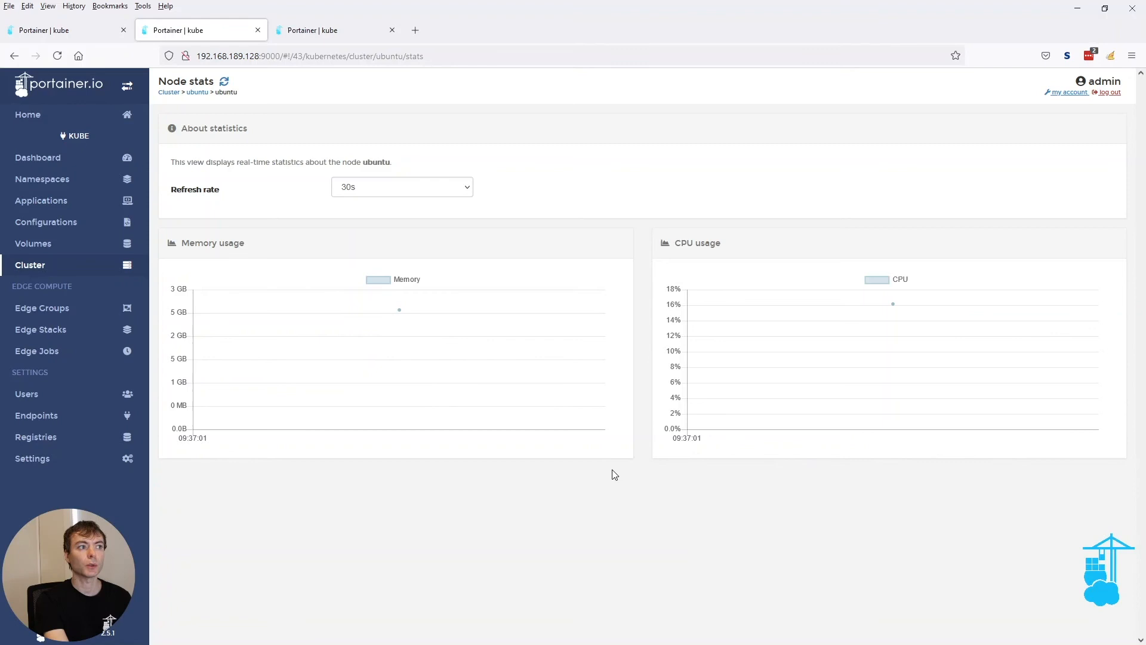
pyautogui.moveTo(550, 252)
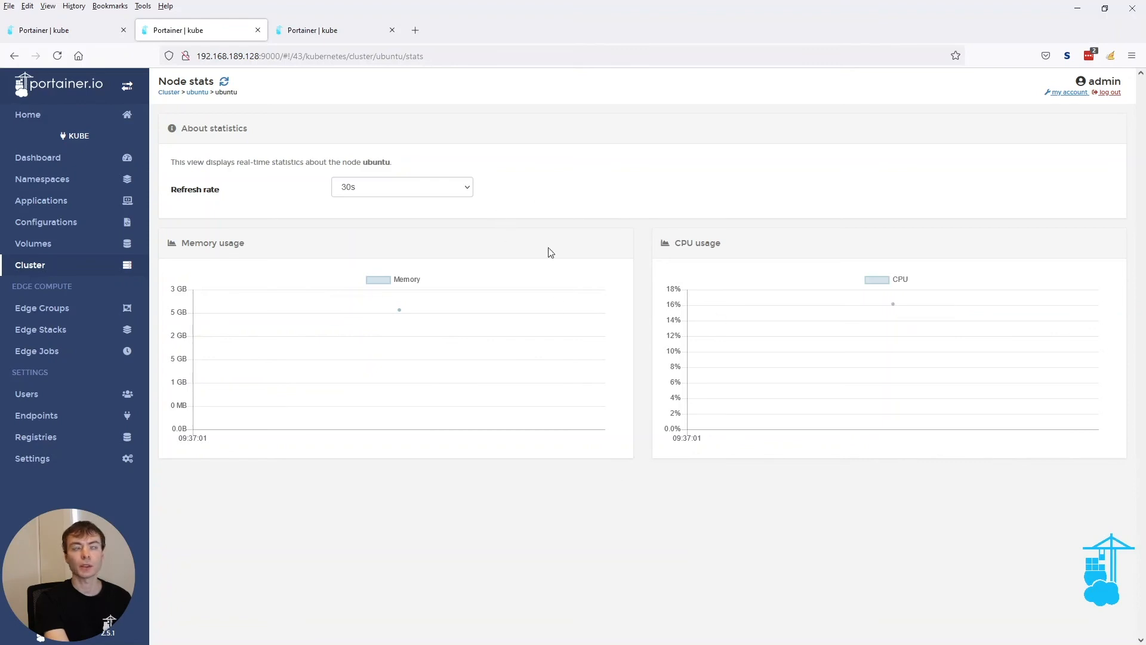
# Step: In the first tab, refresh the app details and open the nginx-test-app container's stats
pyautogui.click(56, 30)
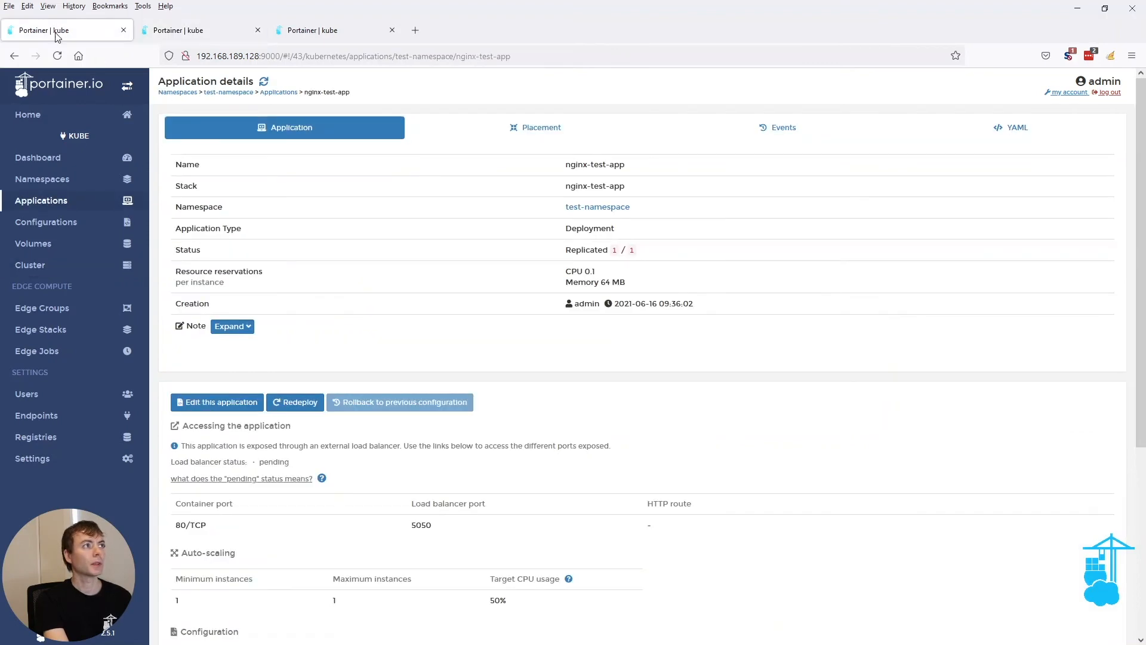
pyautogui.scroll(-3)
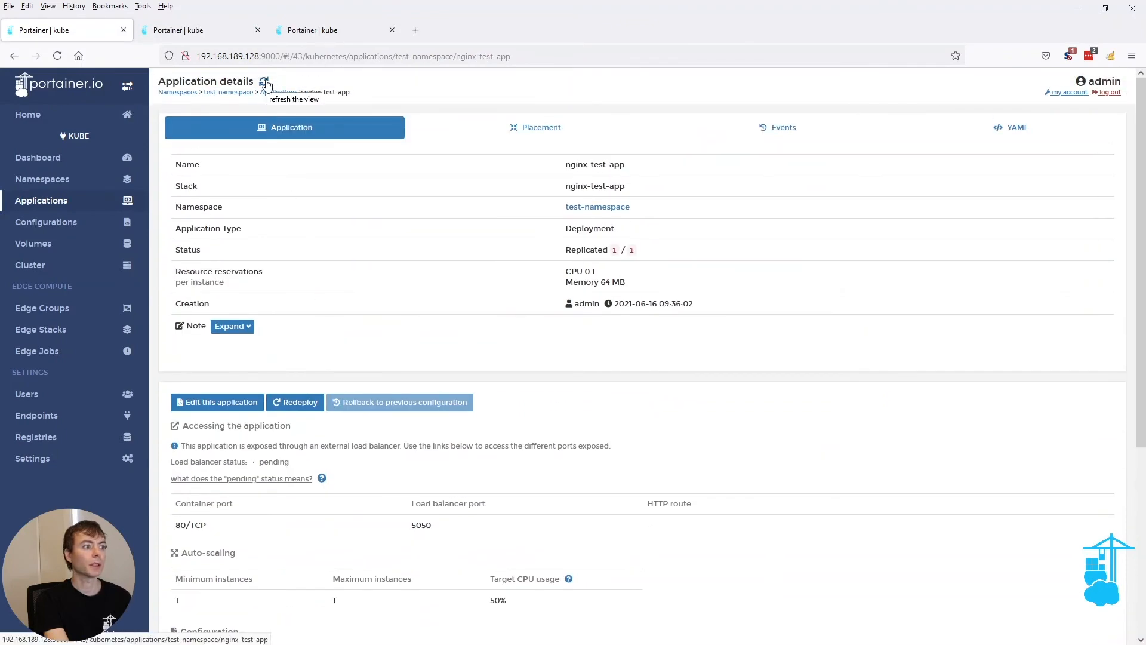
pyautogui.click(265, 83)
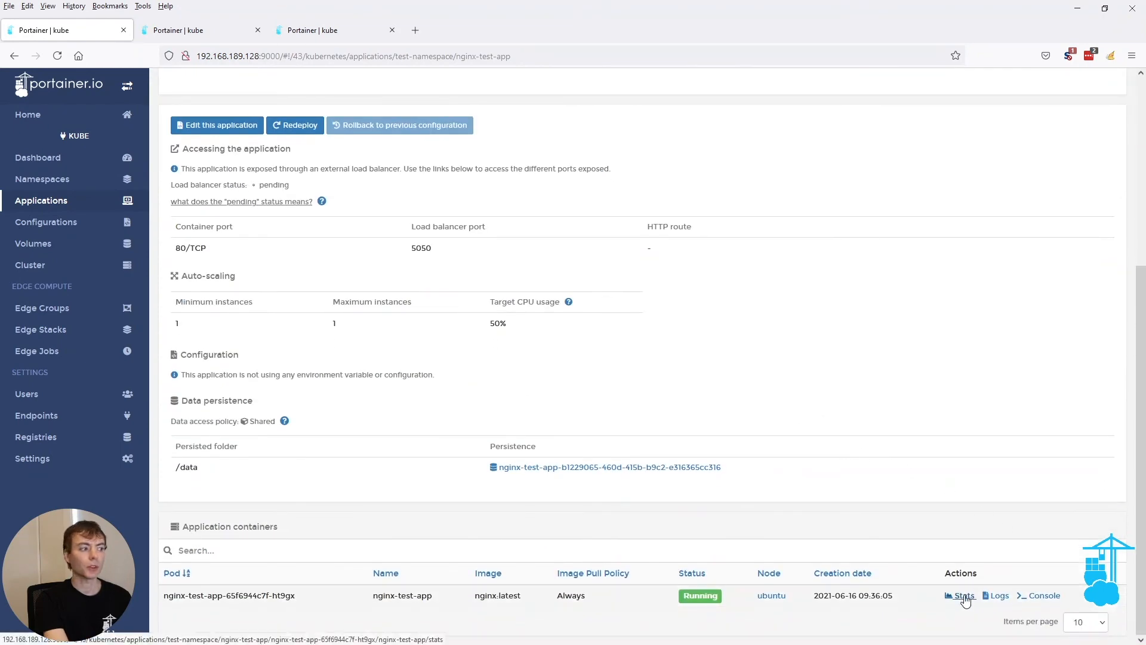
pyautogui.click(965, 596)
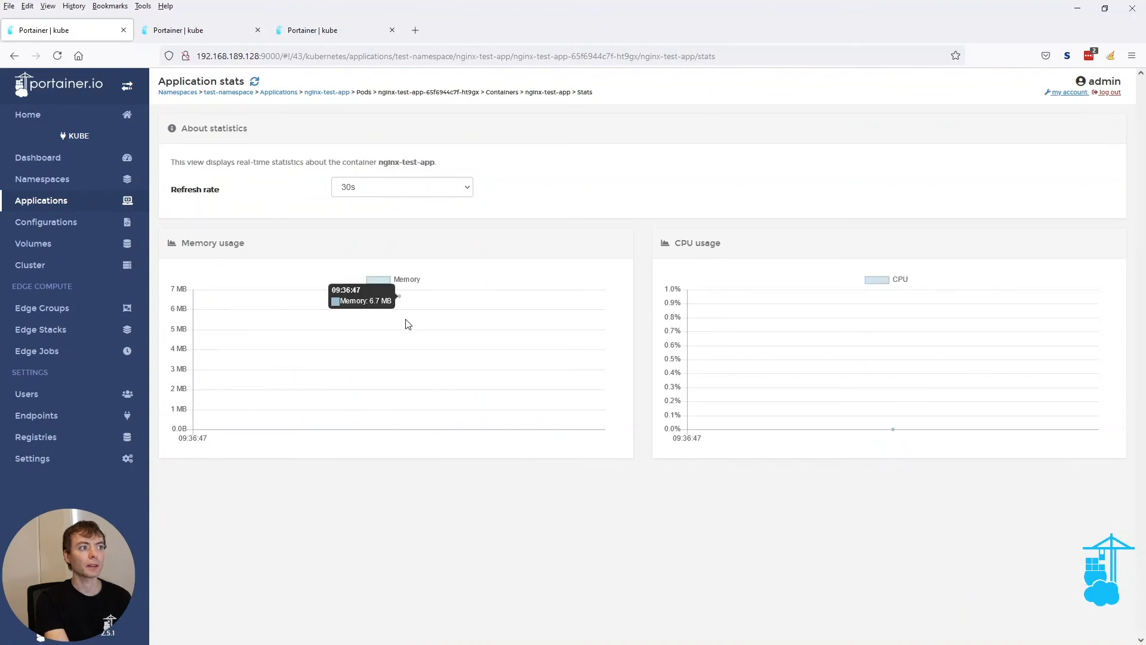
pyautogui.moveTo(412, 316)
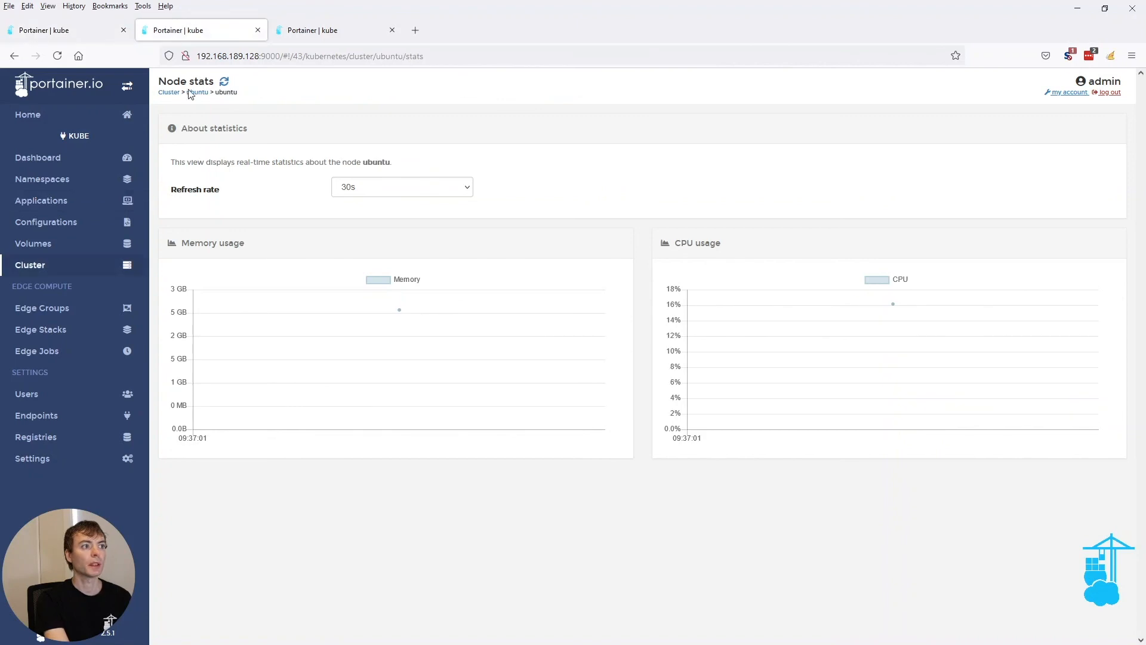
pyautogui.moveTo(399, 335)
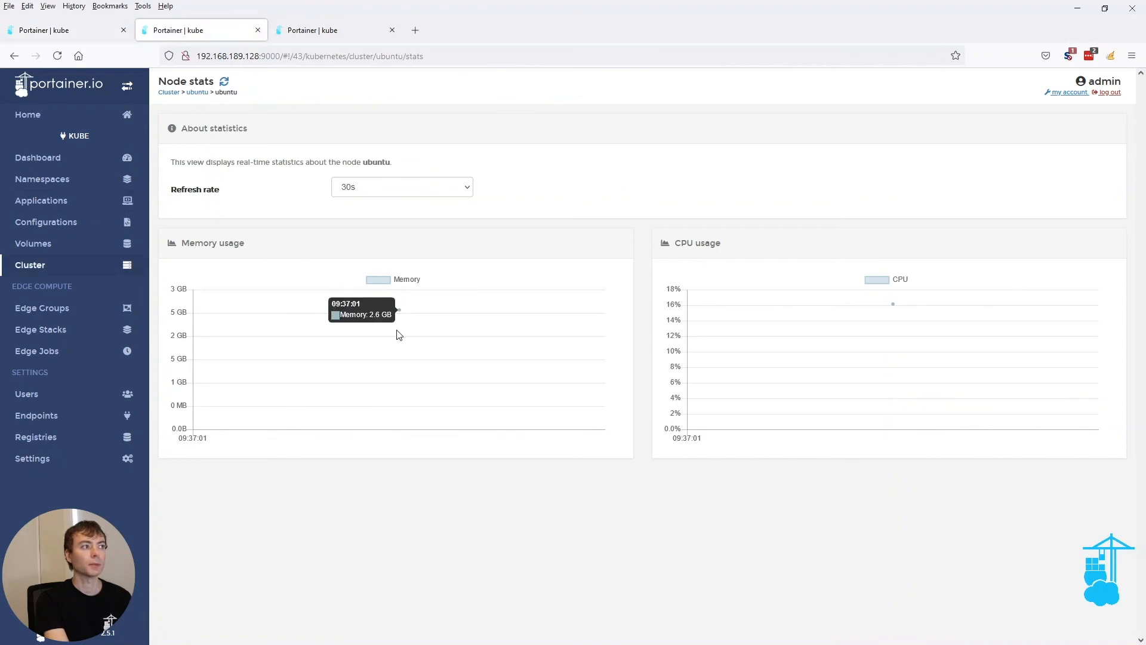
pyautogui.moveTo(451, 345)
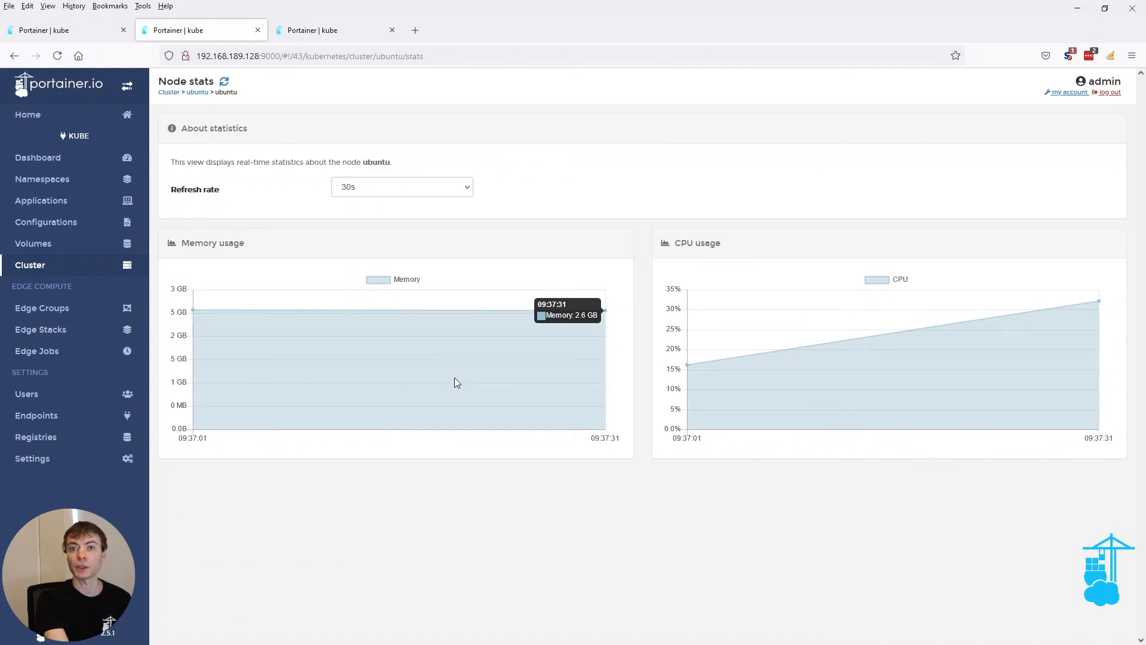
pyautogui.moveTo(228, 390)
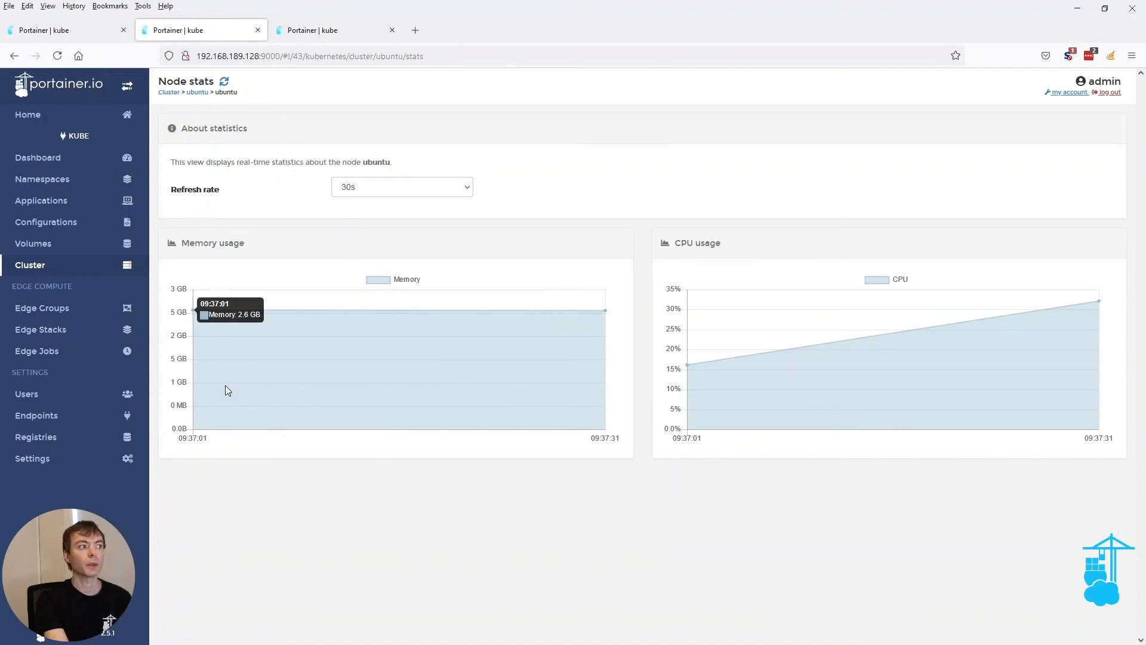
pyautogui.moveTo(987, 499)
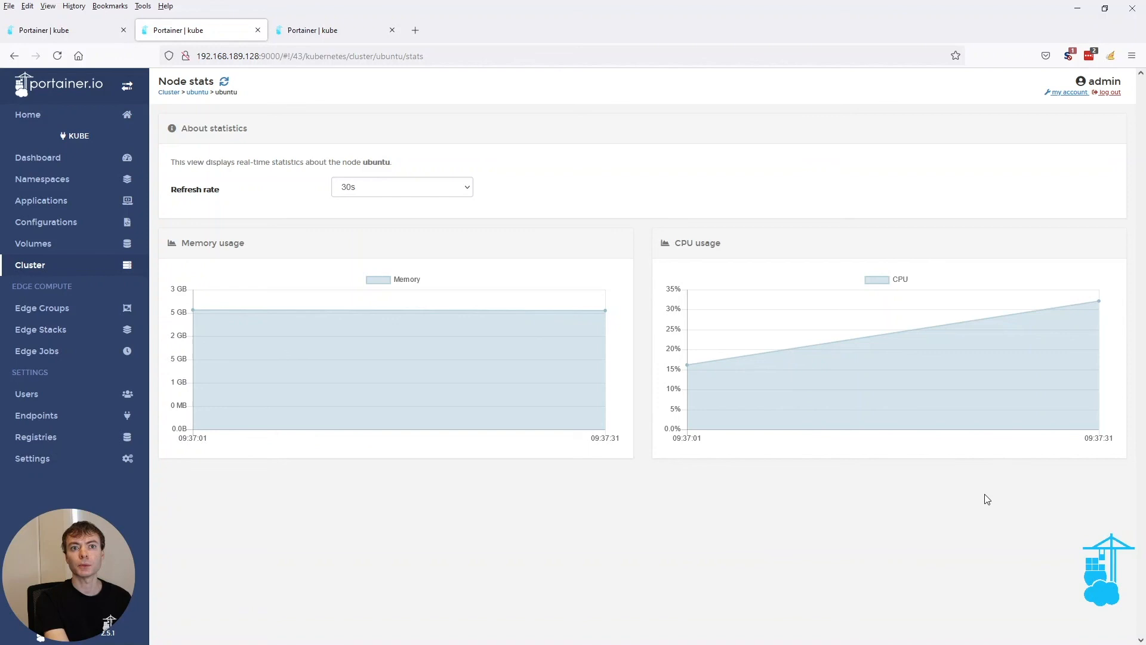
pyautogui.moveTo(982, 488)
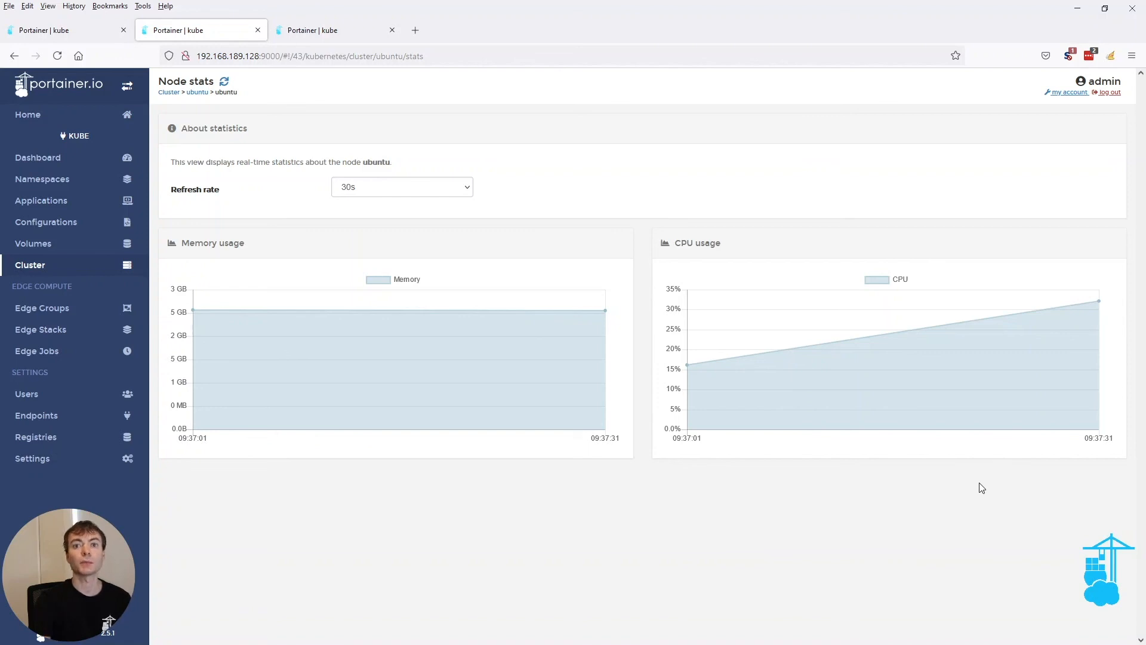